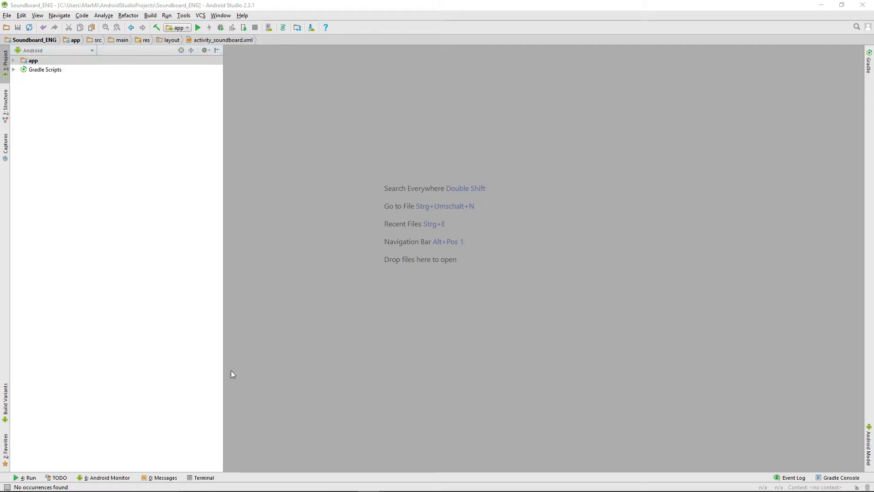
# Delete the Hello World TextView and give the RelativeLayout the id activity_soundboard.
pyautogui.click(32, 60)
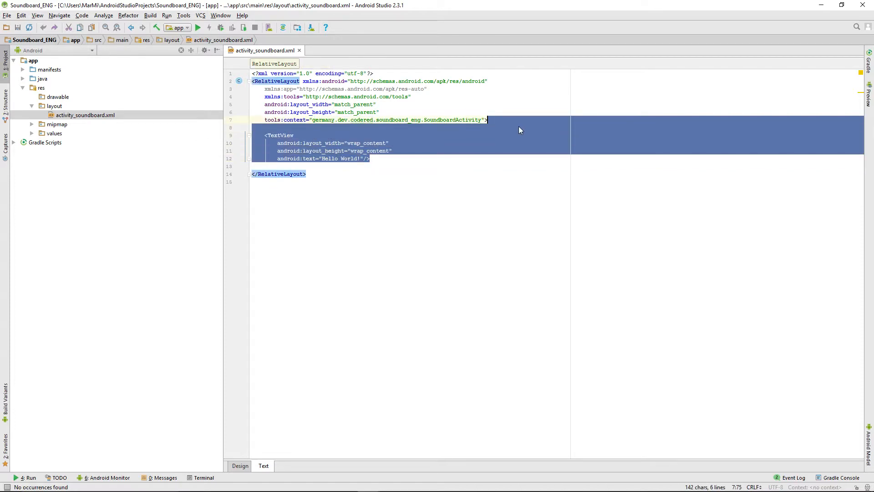
pyautogui.press('Delete')
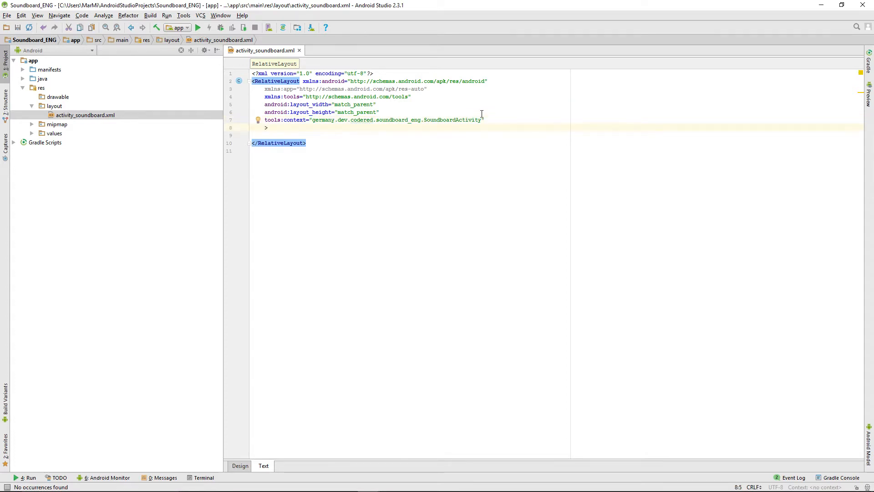
pyautogui.write('android:id="@+id/')
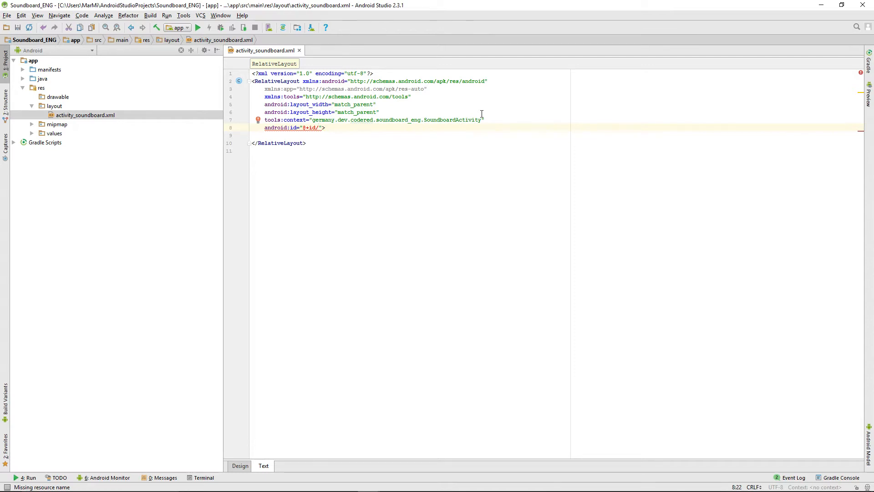
pyautogui.write('soundboard')
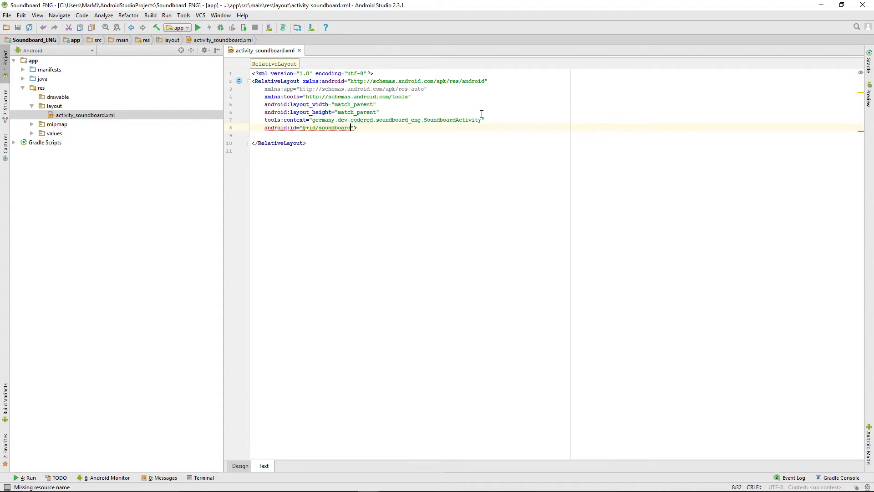
pyautogui.write('_layout')
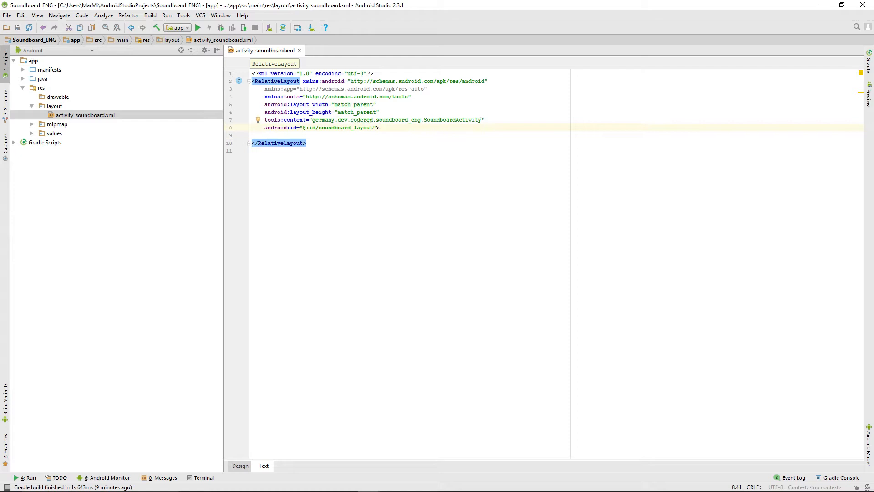
pyautogui.doubleClick(335, 127)
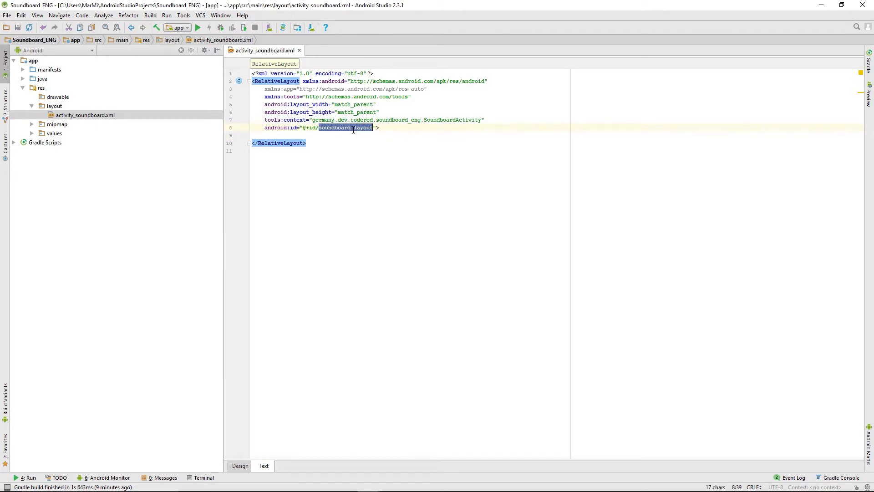
pyautogui.write('activi')
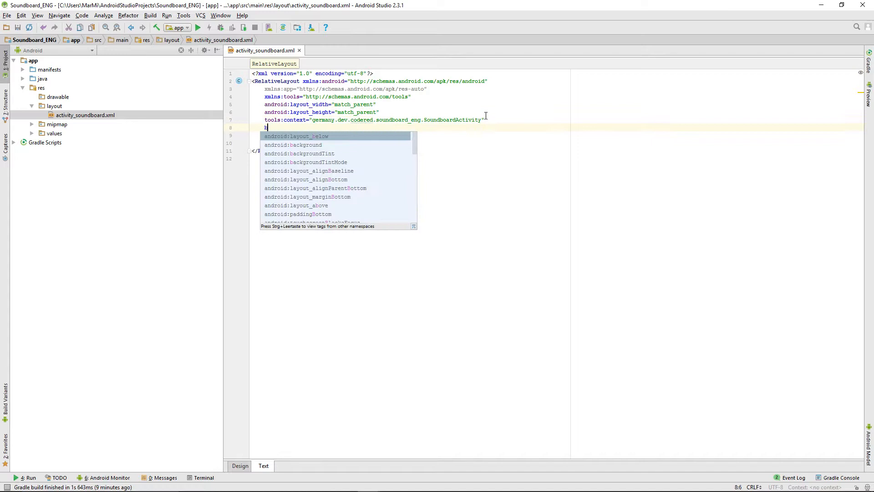
# Add an empty android:background attribute and define white as #FFFFFF in colors.xml.
pyautogui.write('android:background="')
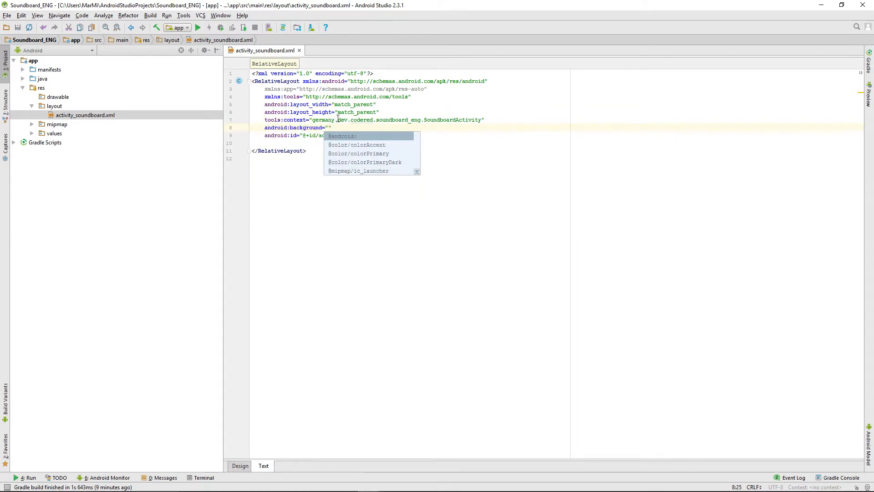
pyautogui.click(55, 133)
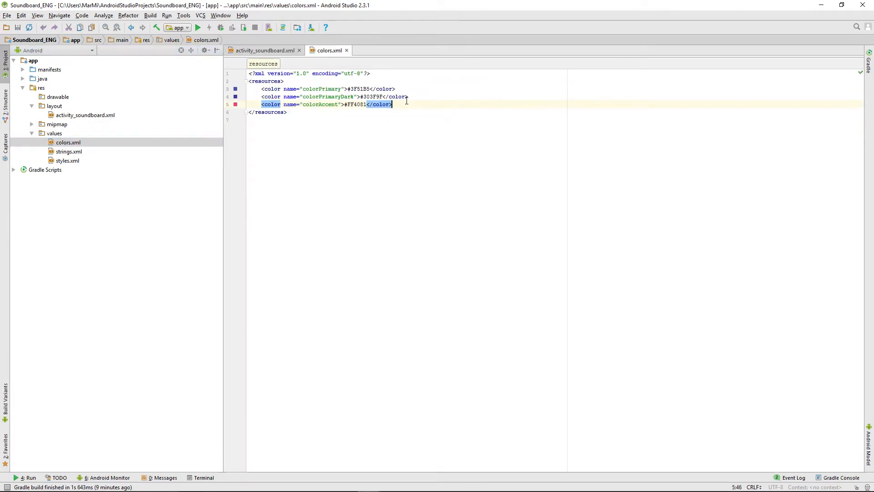
pyautogui.write('<item name="whi')
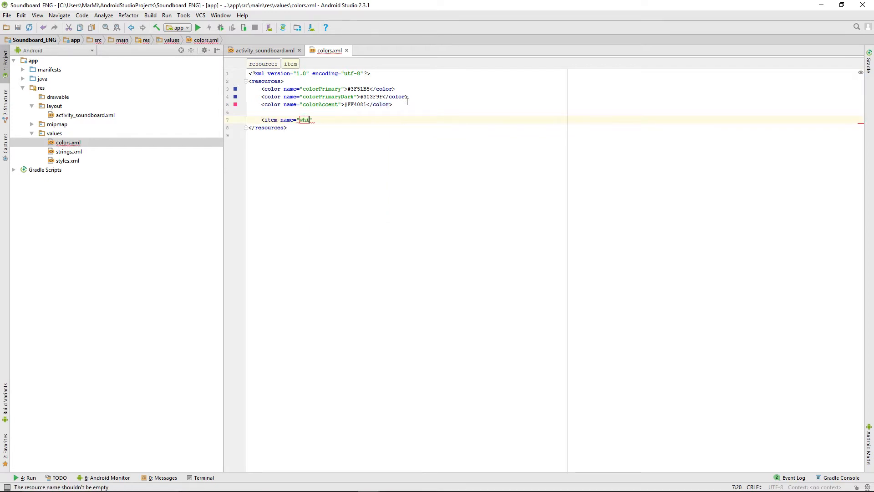
pyautogui.write('white')
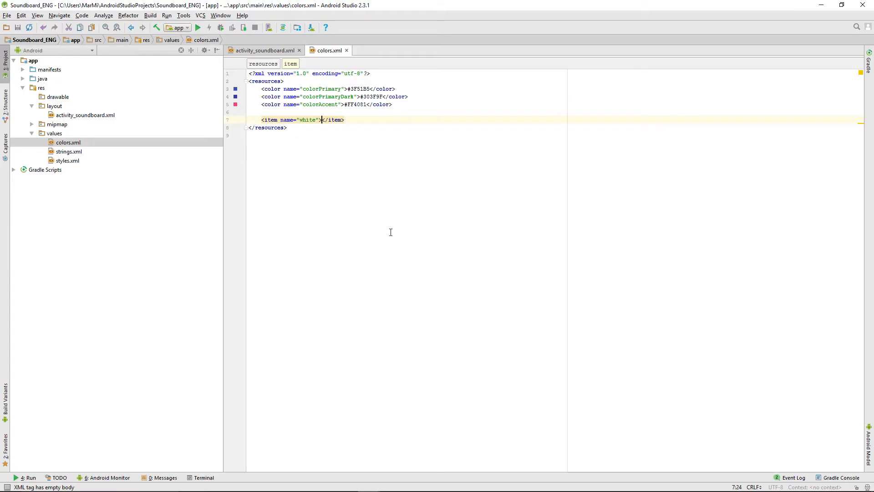
pyautogui.write('#FFFFFF')
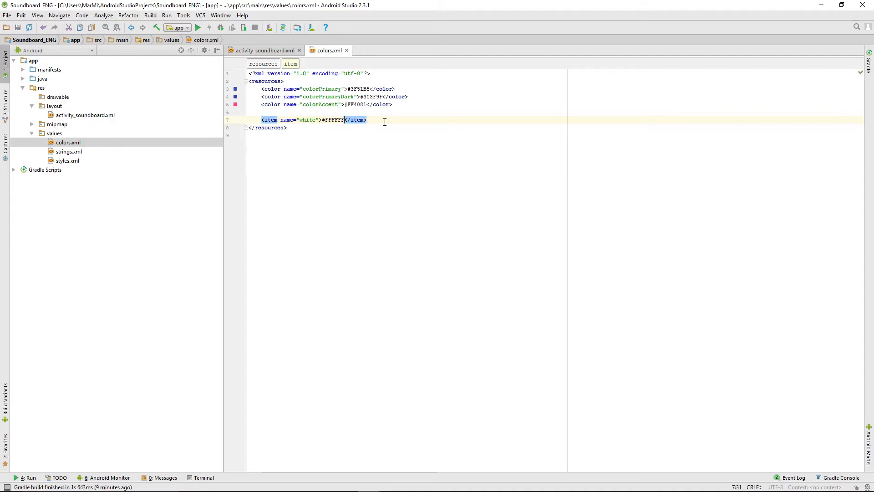
pyautogui.write('<')
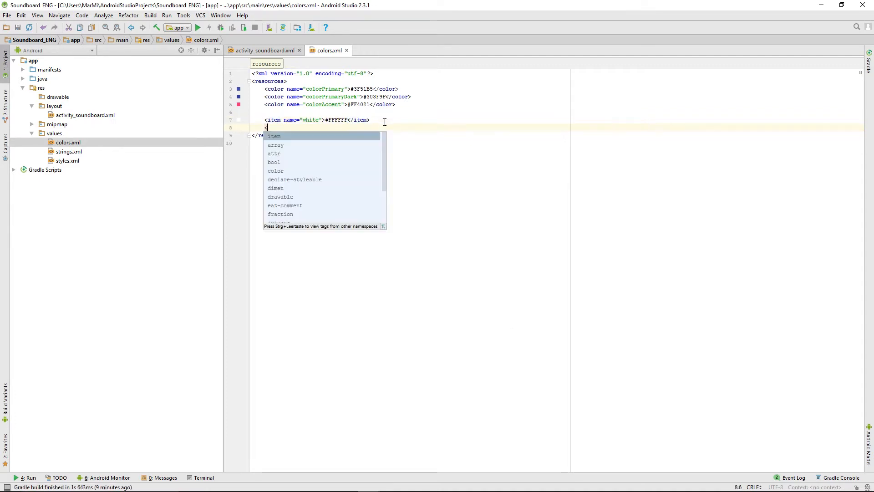
pyautogui.write('item name="black"')
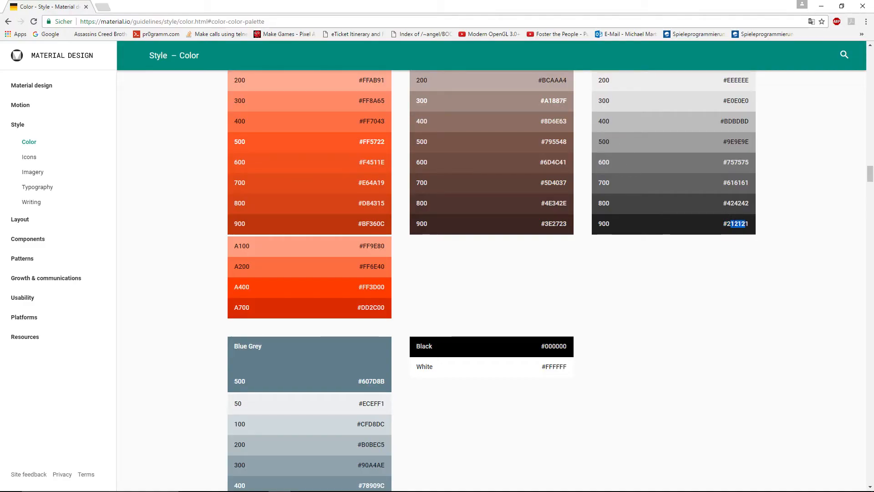
# Take grey 900 #212121 from the Material palette as black and start a gray item.
pyautogui.doubleClick(736, 224)
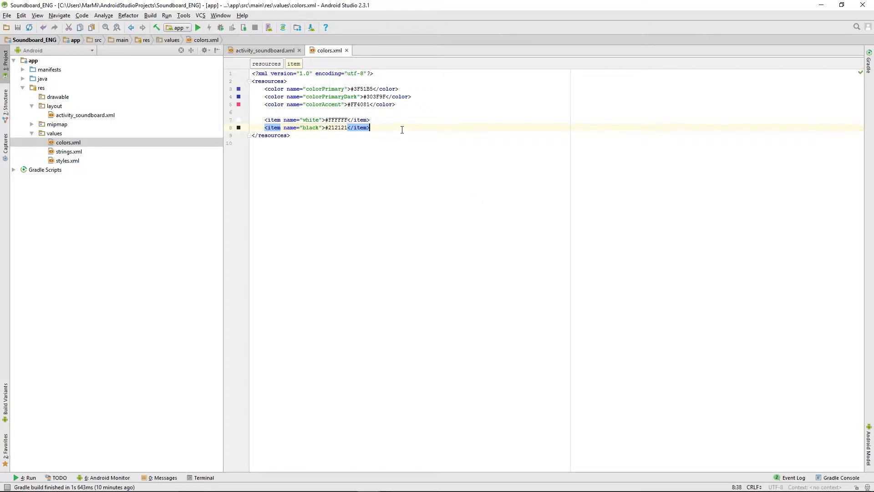
pyautogui.press('enter')
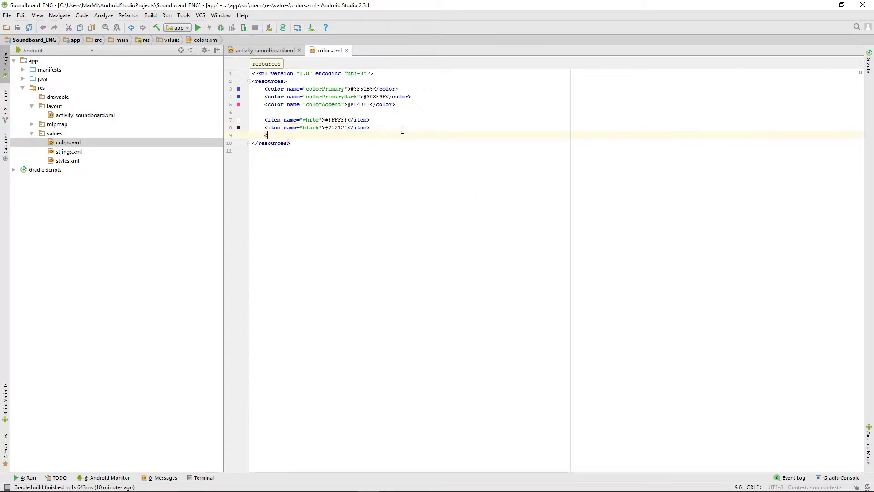
pyautogui.write('<item name="gray"')
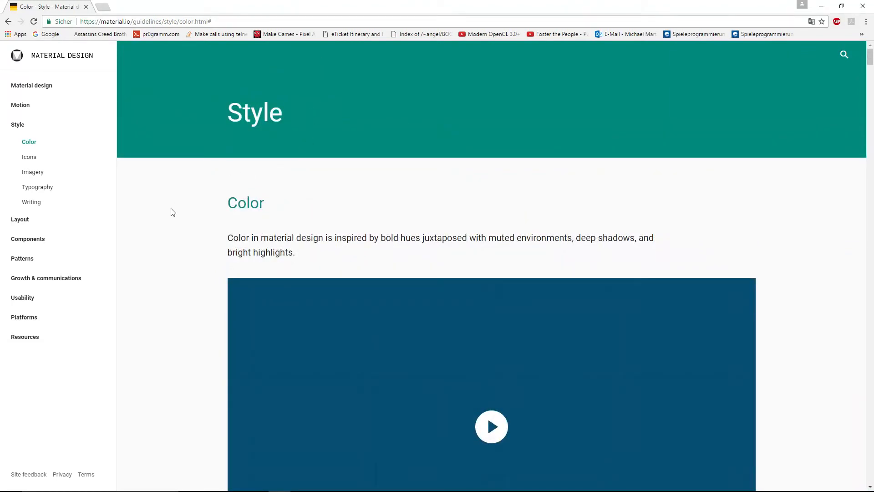
# Scroll through the Material Design colour palette in Chrome to find the gray shade.
pyautogui.scroll(-3)
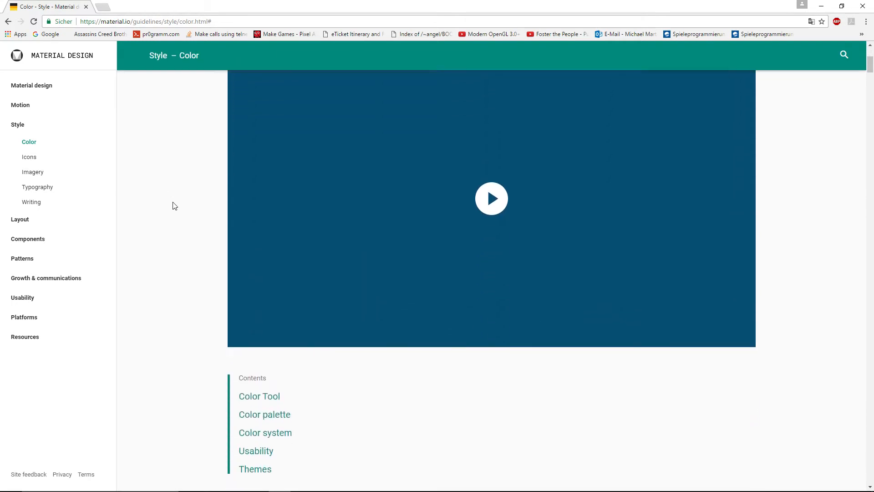
pyautogui.scroll(-3)
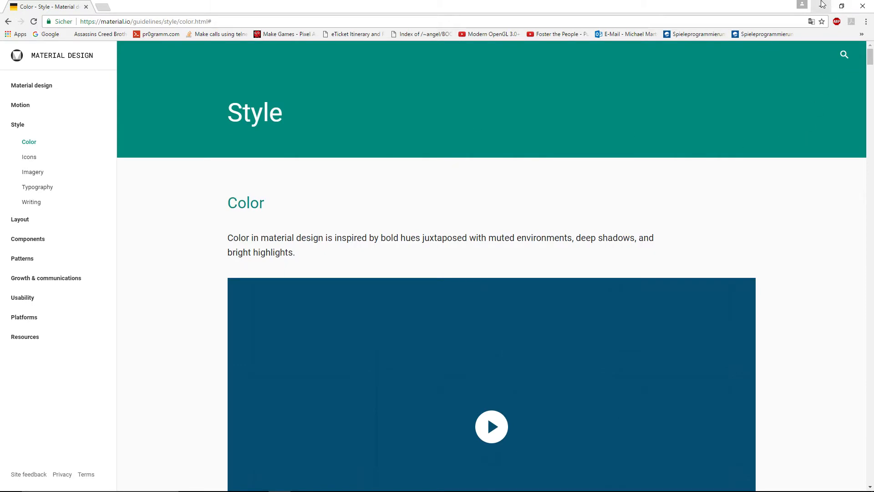
pyautogui.scroll(-3)
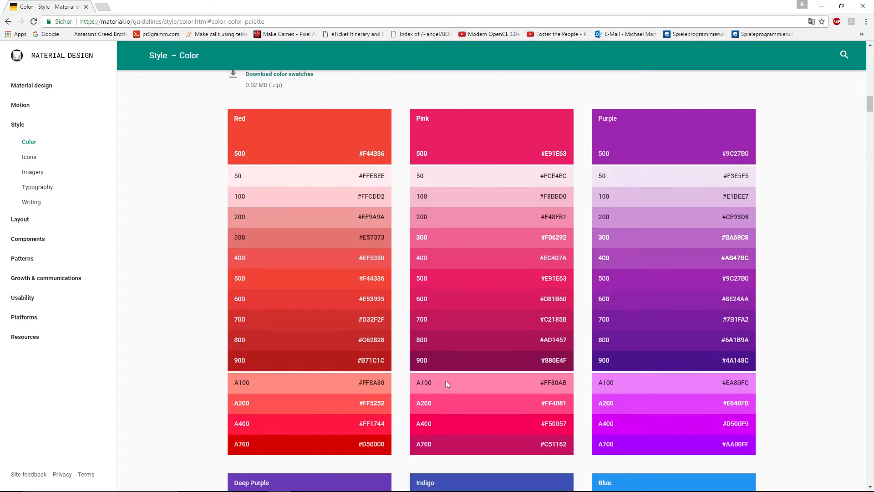
pyautogui.scroll(-3)
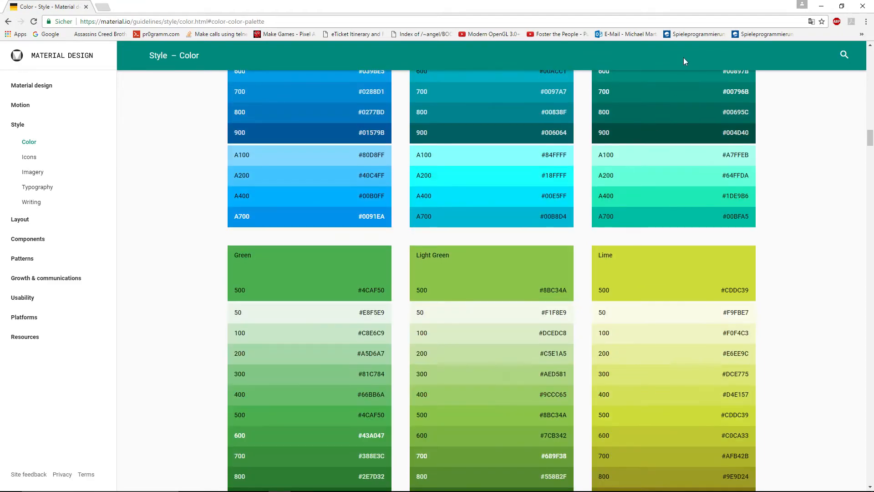
pyautogui.scroll(-3)
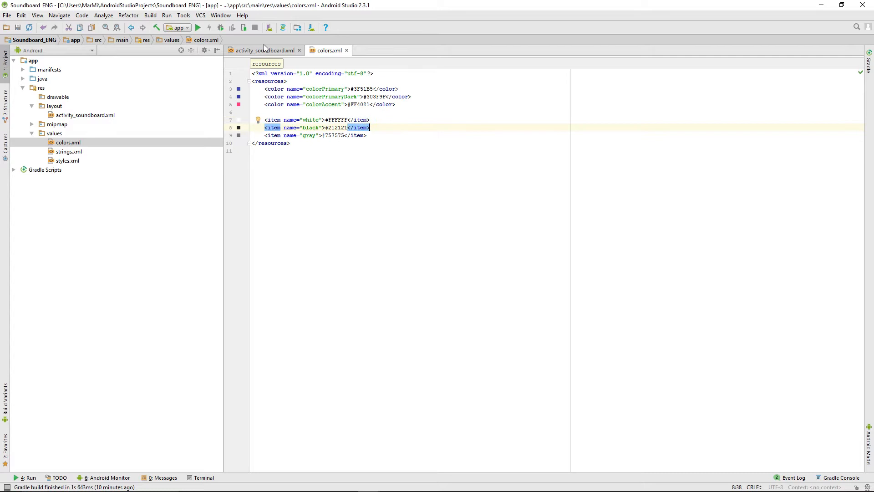
pyautogui.click(263, 50)
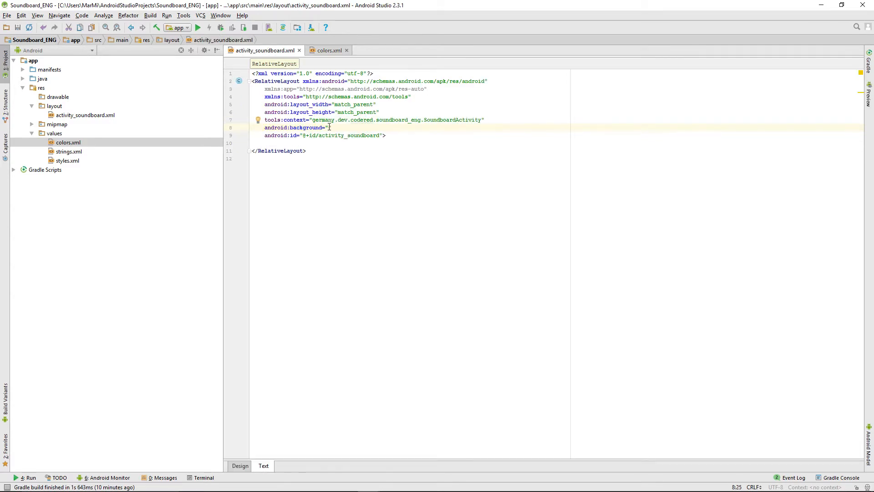
pyautogui.write('color')
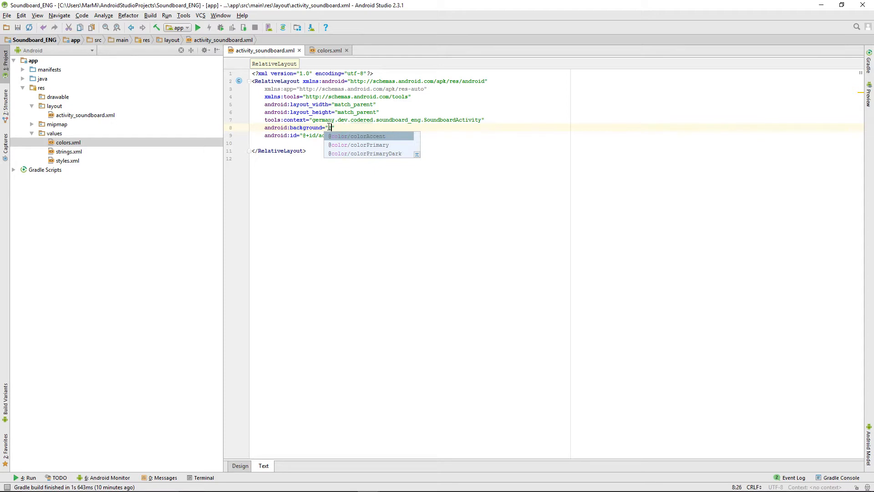
pyautogui.write('@color')
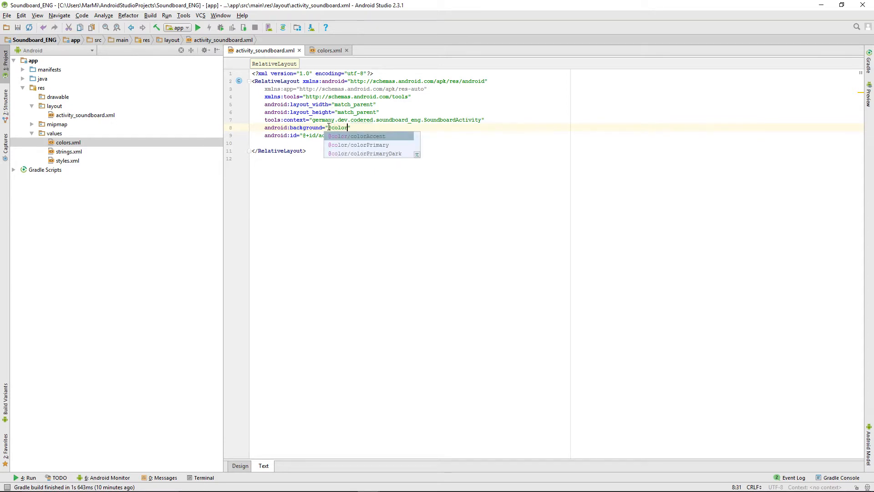
pyautogui.click(328, 50)
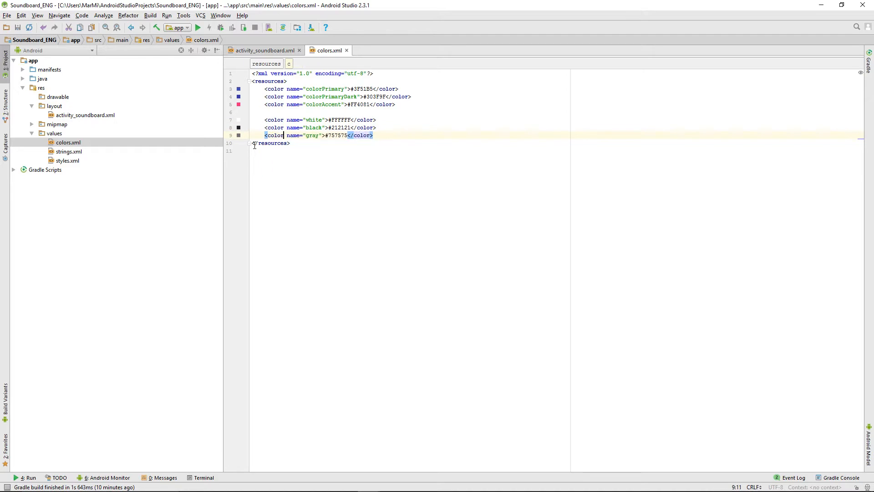
pyautogui.click(264, 50)
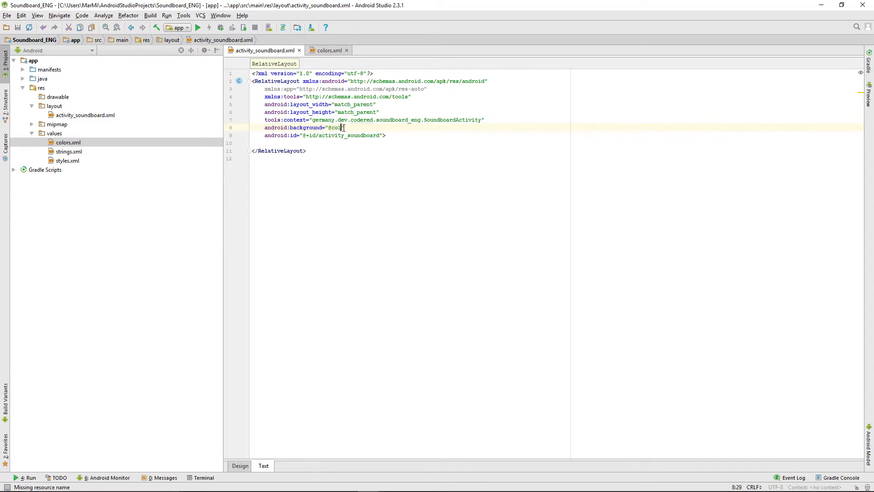
pyautogui.write('color/gray')
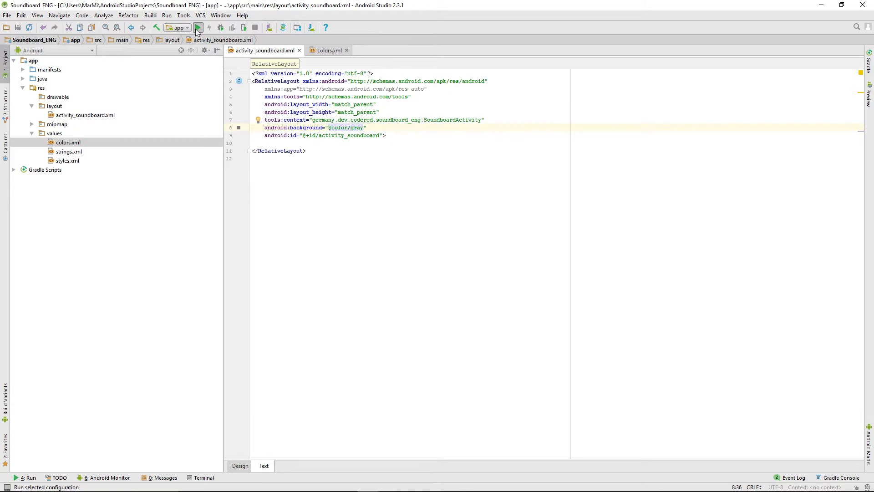
pyautogui.click(198, 27)
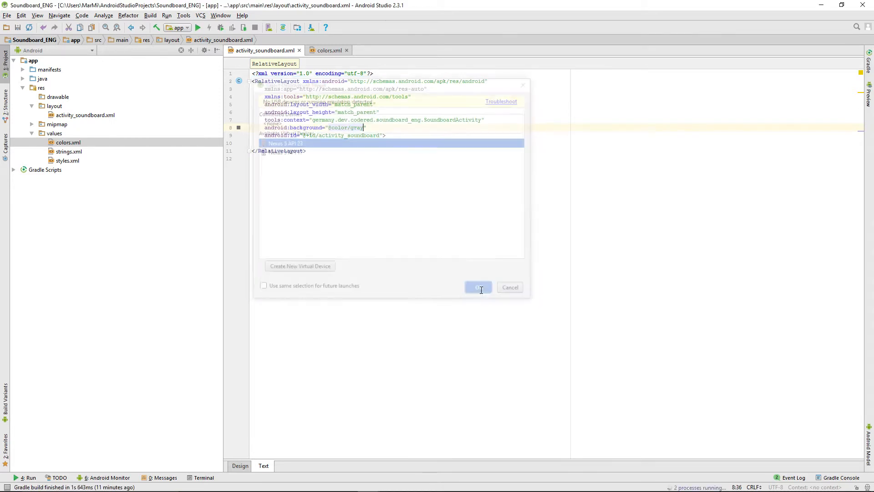
pyautogui.click(478, 288)
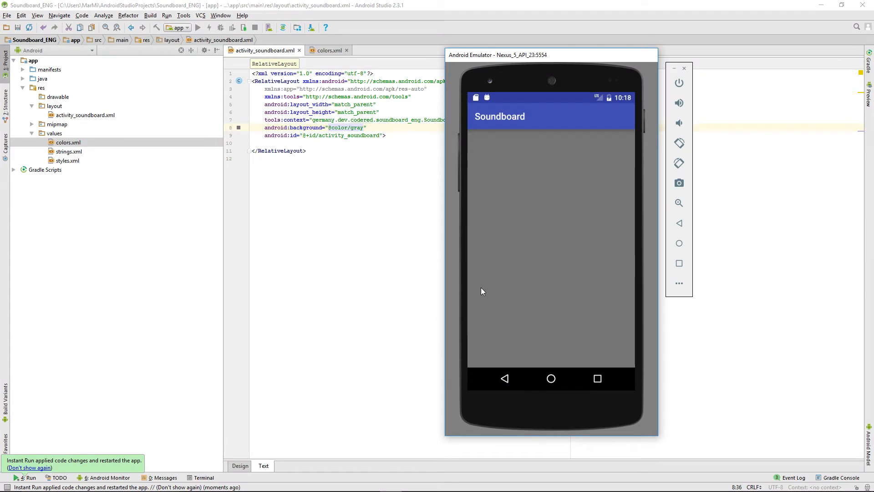
pyautogui.moveTo(519, 174)
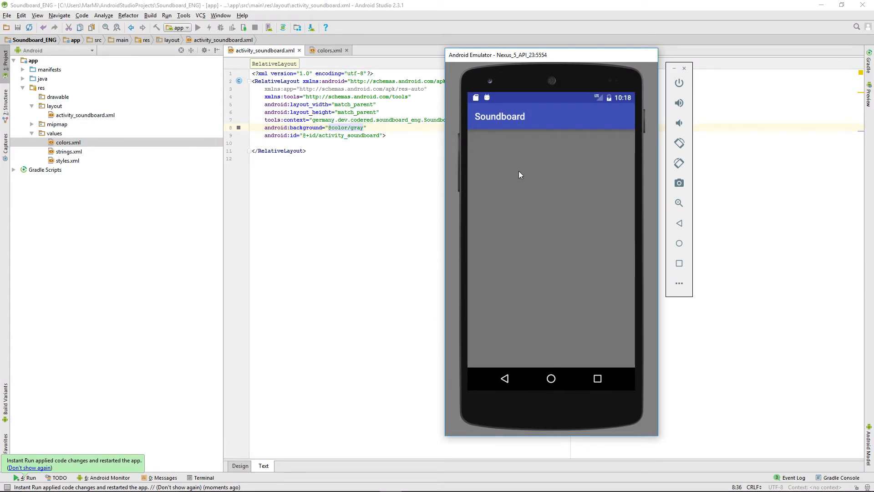
pyautogui.moveTo(560, 350)
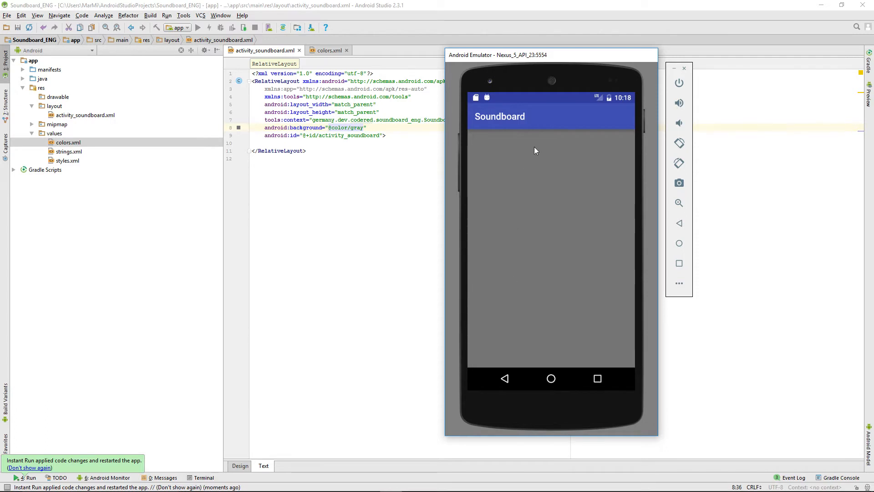
pyautogui.moveTo(571, 261)
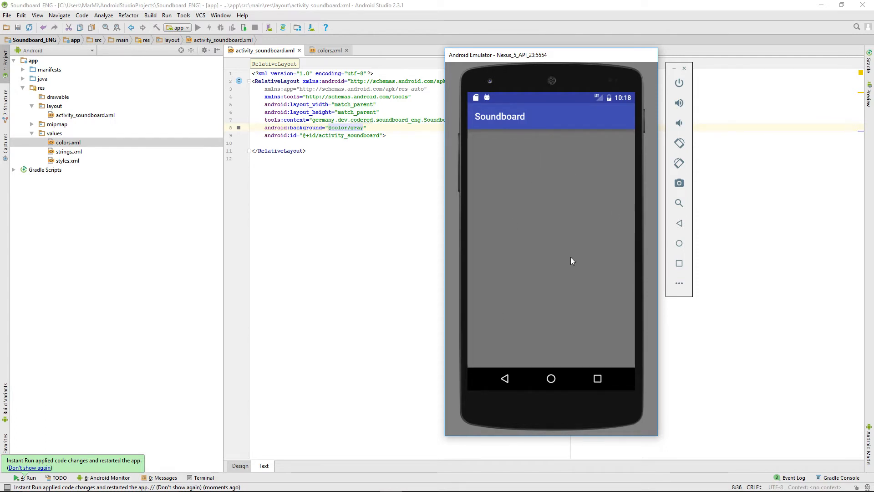
pyautogui.moveTo(531, 182)
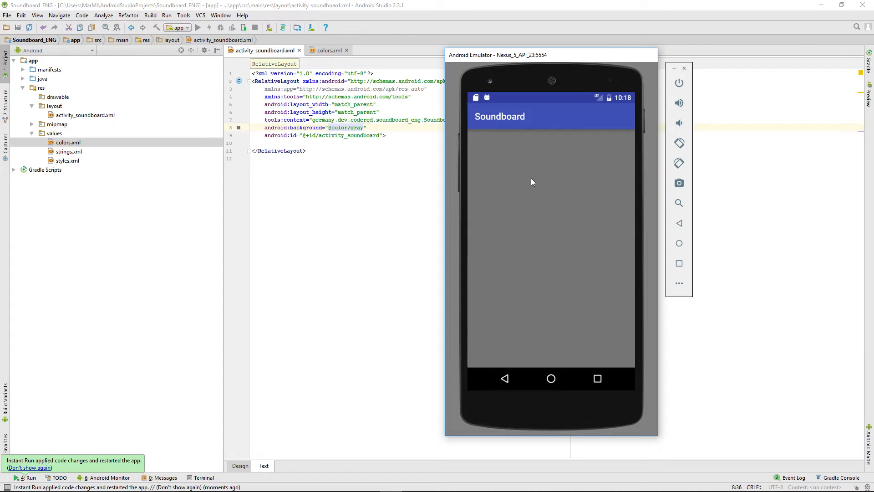
pyautogui.moveTo(521, 244)
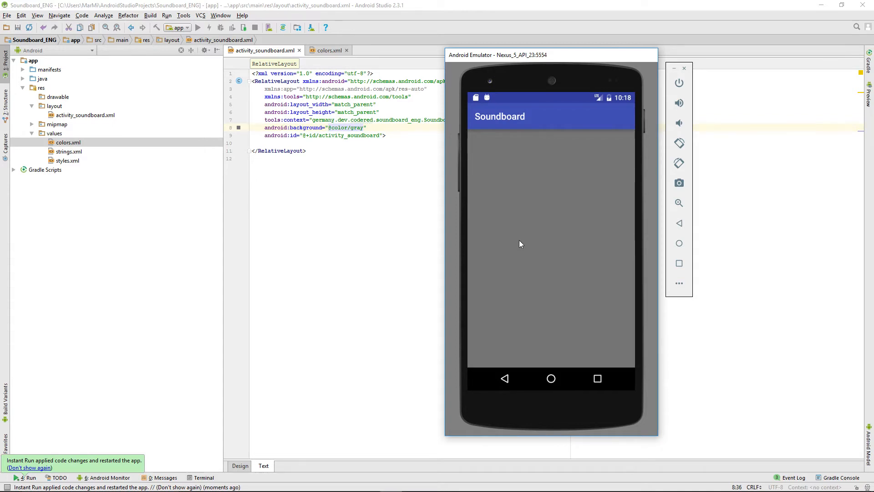
pyautogui.moveTo(548, 231)
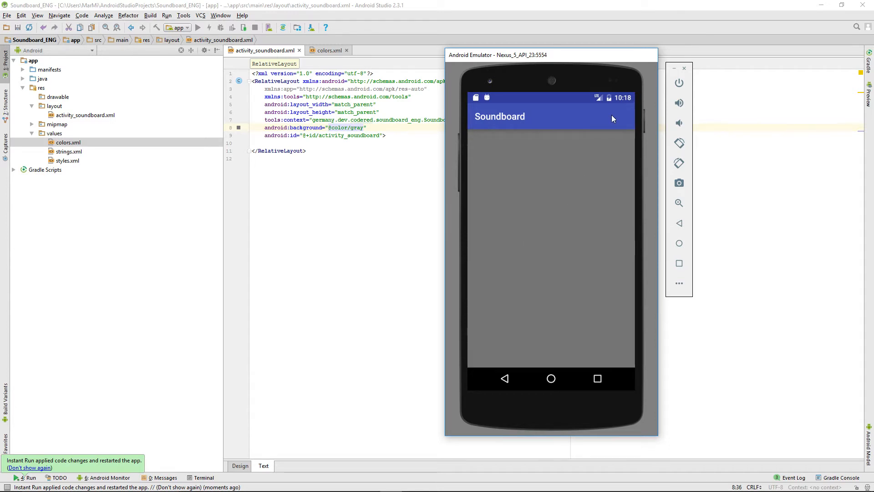
pyautogui.moveTo(602, 122)
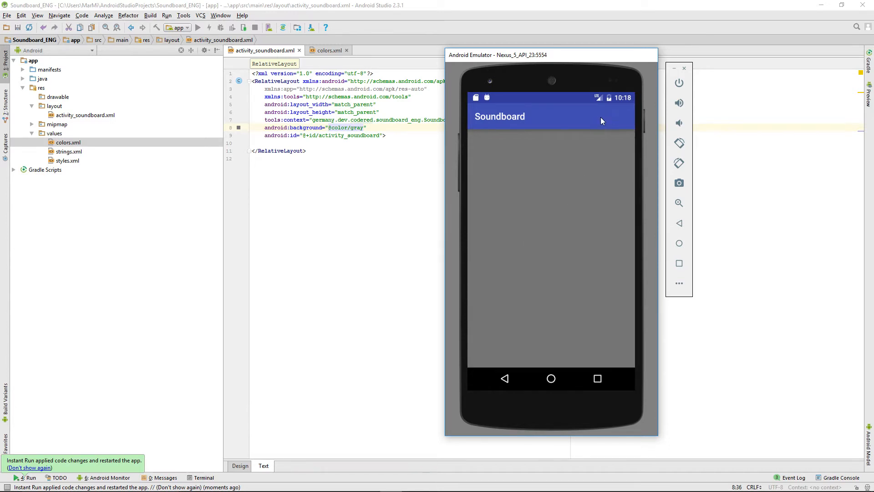
pyautogui.moveTo(500, 316)
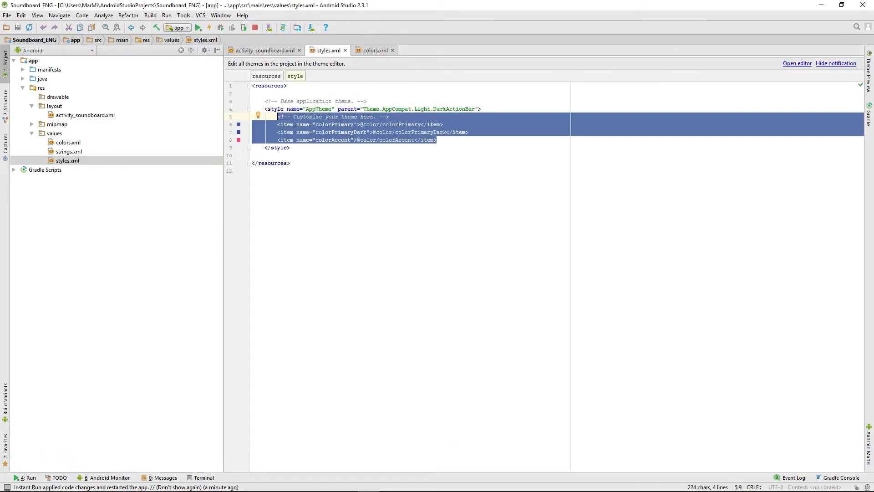
# Delete the default colour items and change the theme parent to Theme.AppCompat.Light.NoActionBar.
pyautogui.click(469, 132)
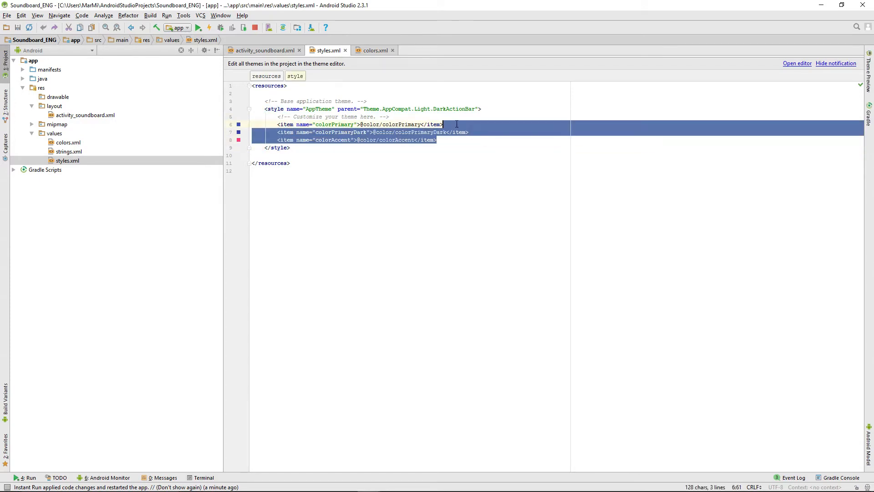
pyautogui.press('Delete')
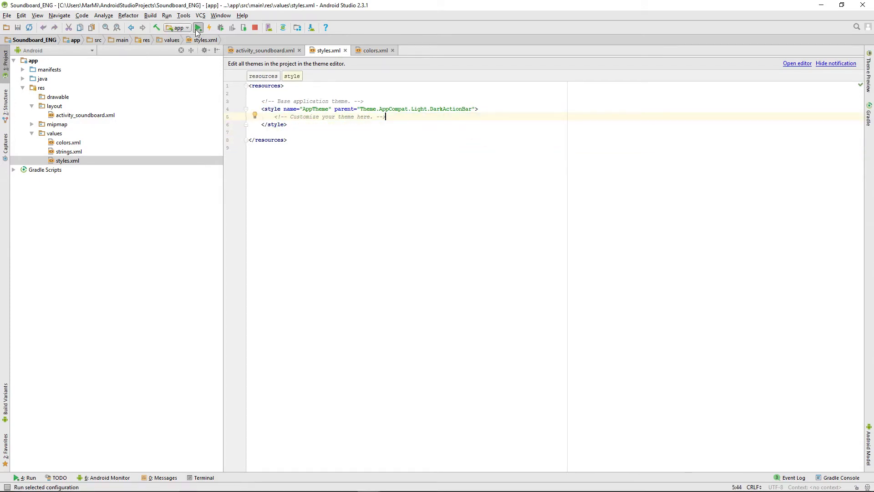
pyautogui.click(198, 28)
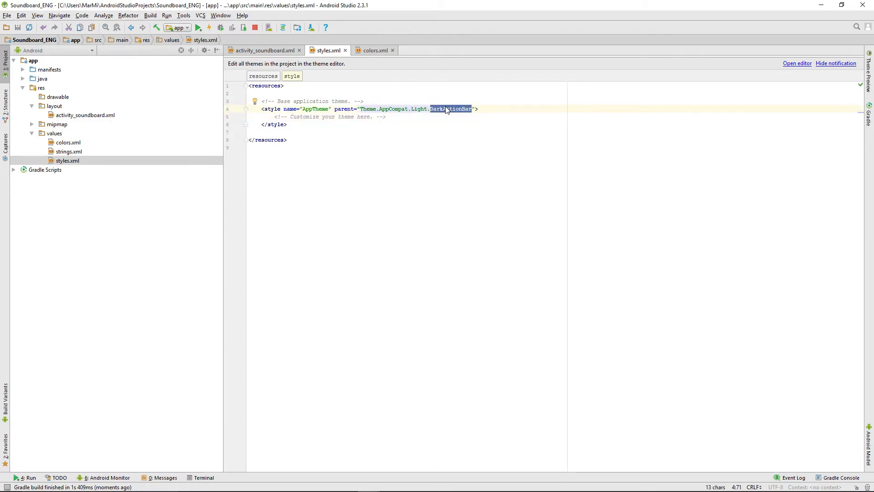
pyautogui.write('No')
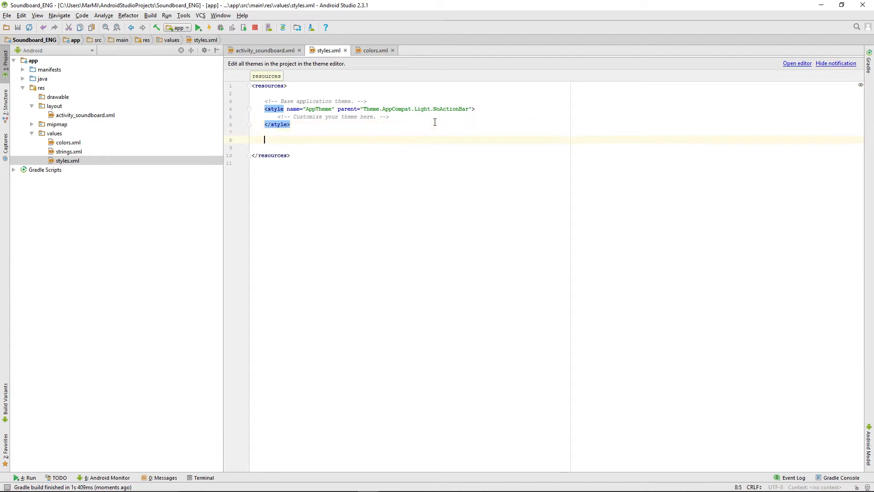
# Add an AppTheme.Base style, make AppTheme inherit from it, and delete the comment.
pyautogui.write('<style na')
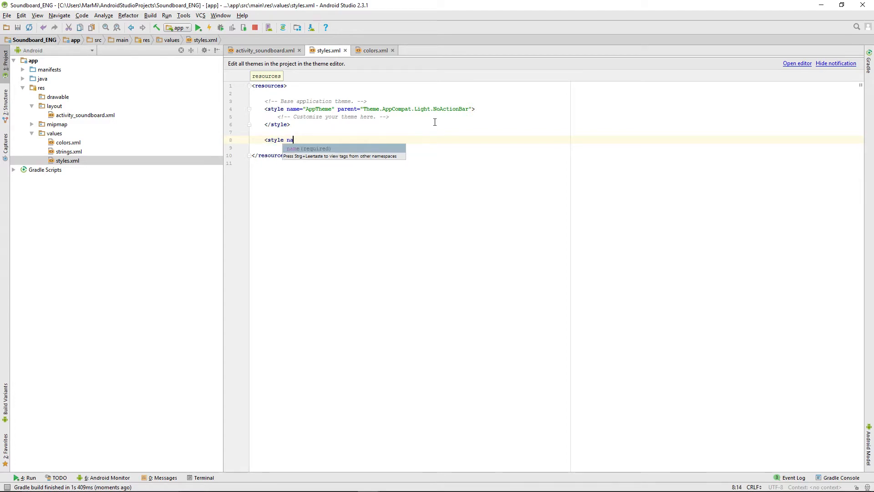
pyautogui.write('me=')
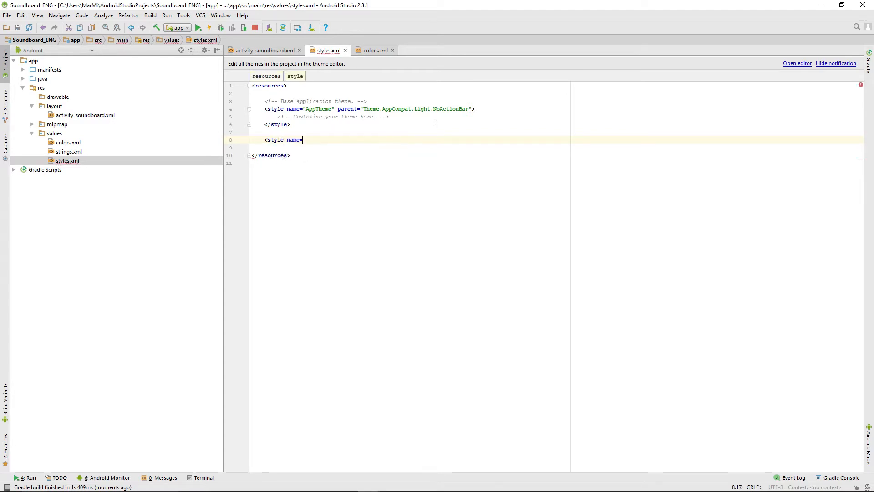
pyautogui.write('AppTheme"')
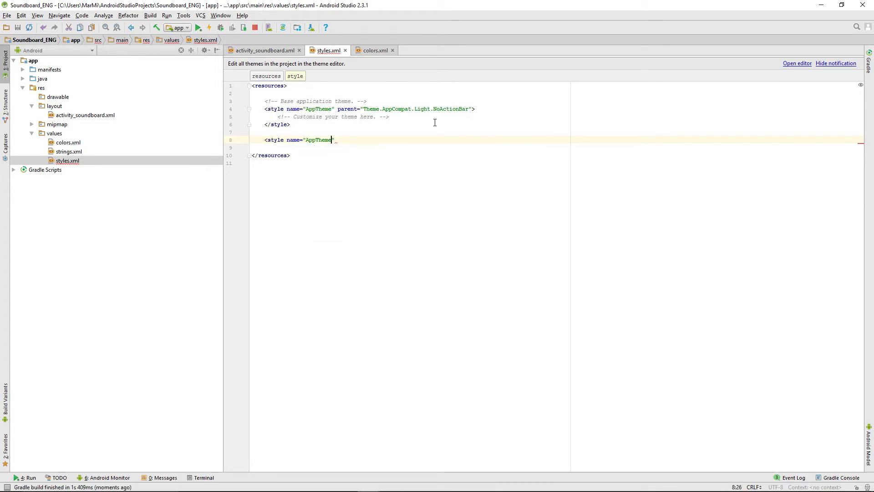
pyautogui.write('.Base')
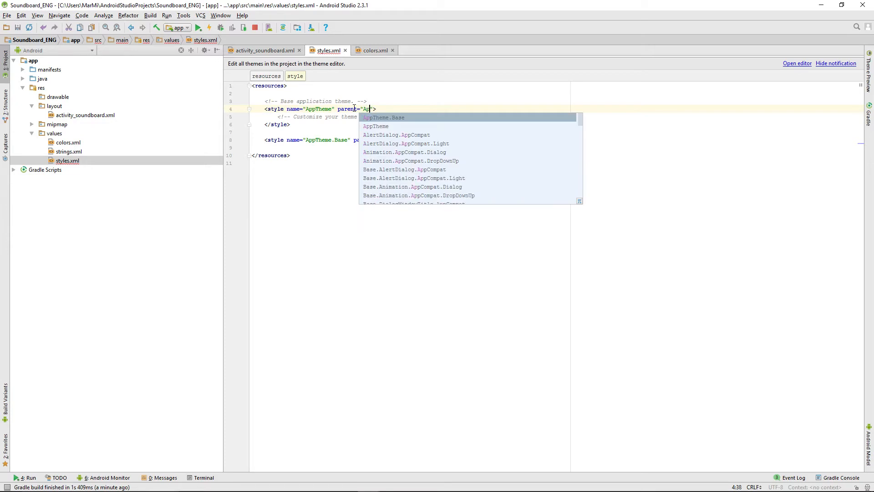
pyautogui.press('Enter')
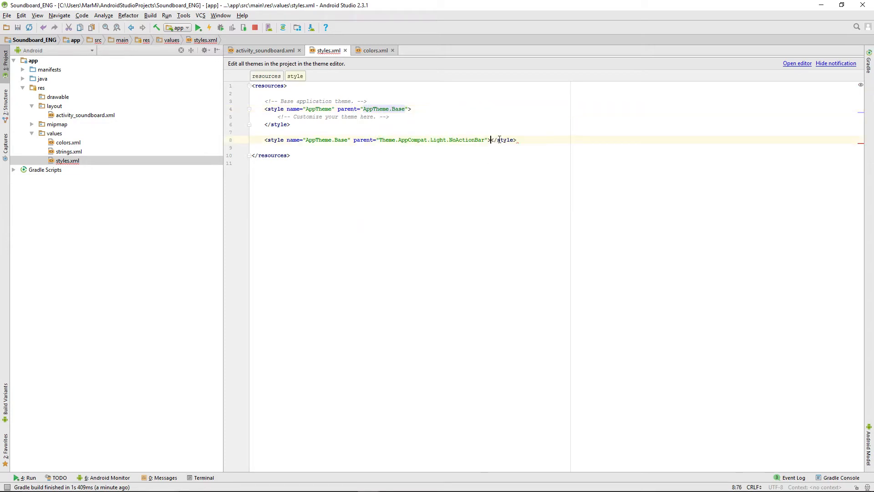
pyautogui.press('enter')
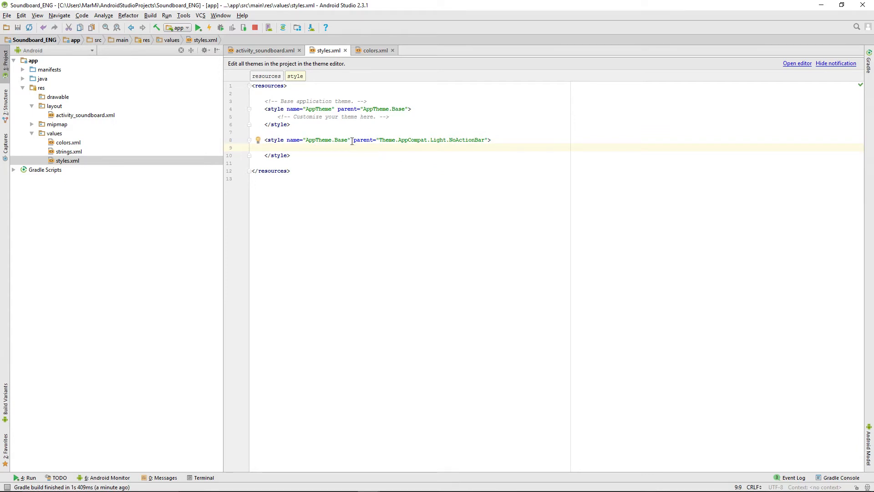
pyautogui.click(388, 117)
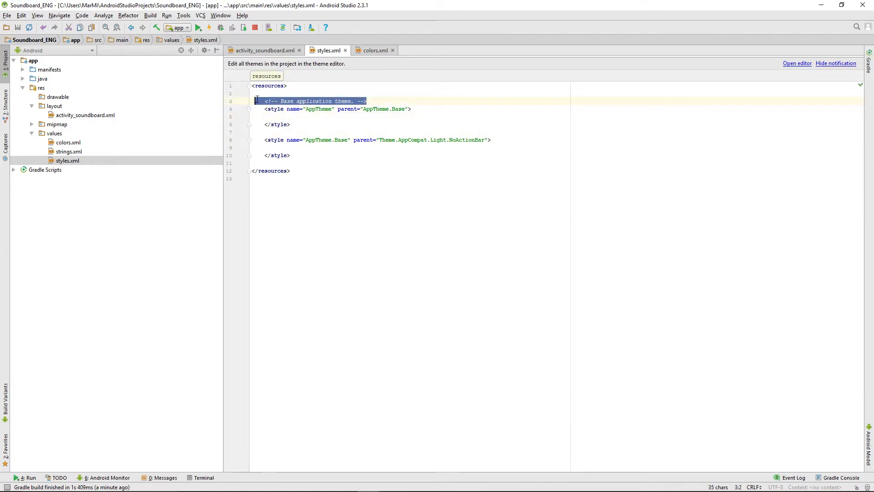
pyautogui.press('Delete')
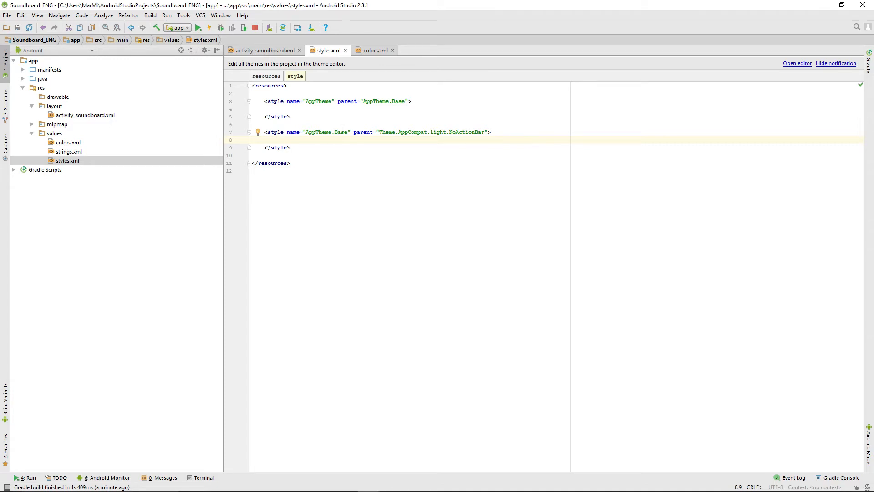
pyautogui.write('<')
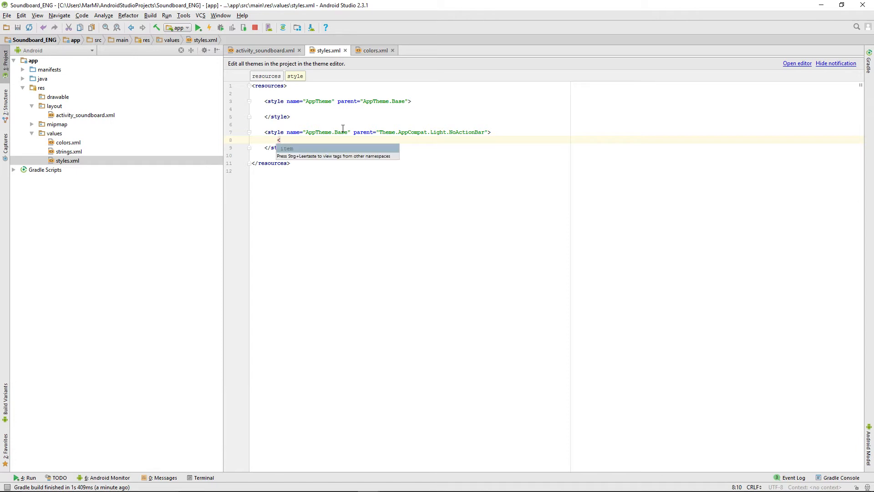
pyautogui.write('item')
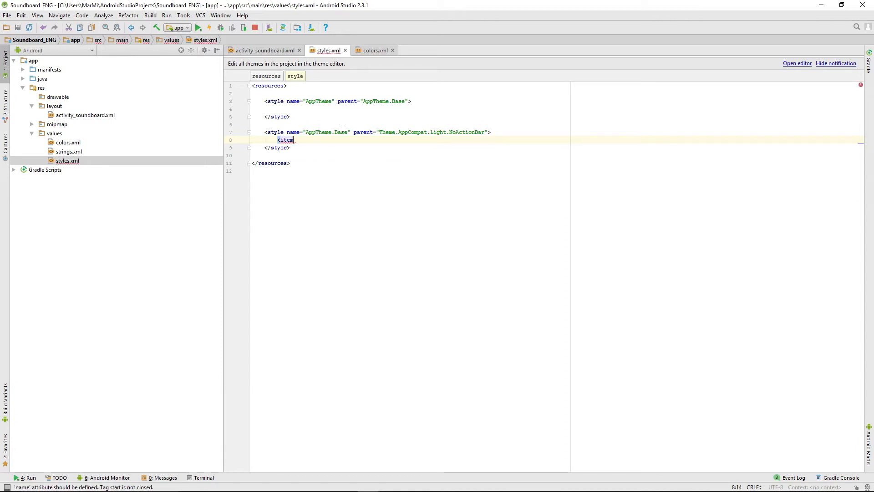
pyautogui.press('Backspace')
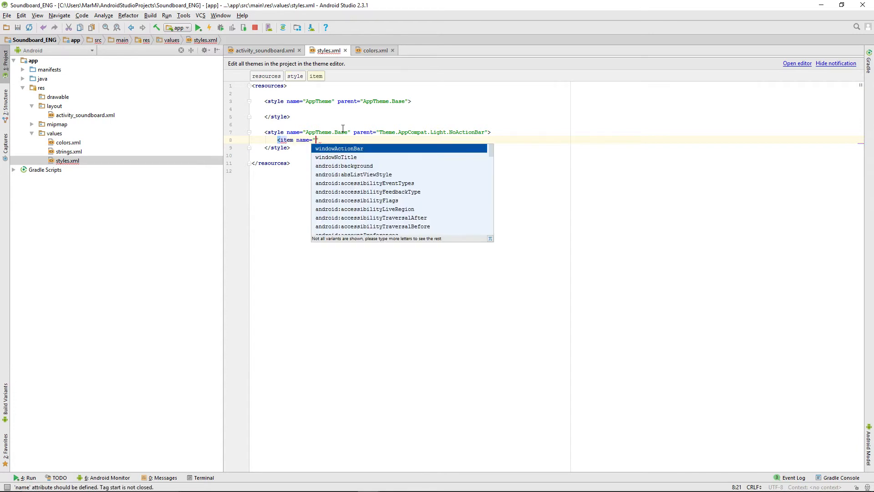
pyautogui.write('colorAccent"></item>')
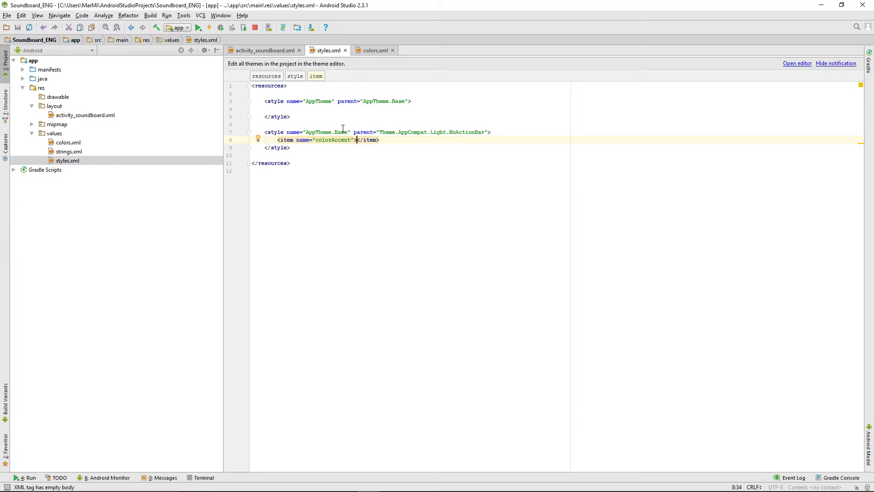
pyautogui.write('@color')
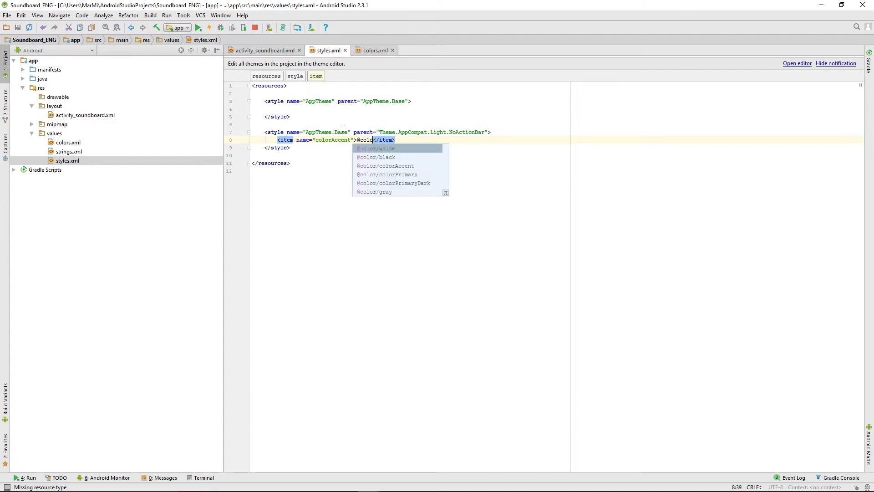
pyautogui.click(375, 148)
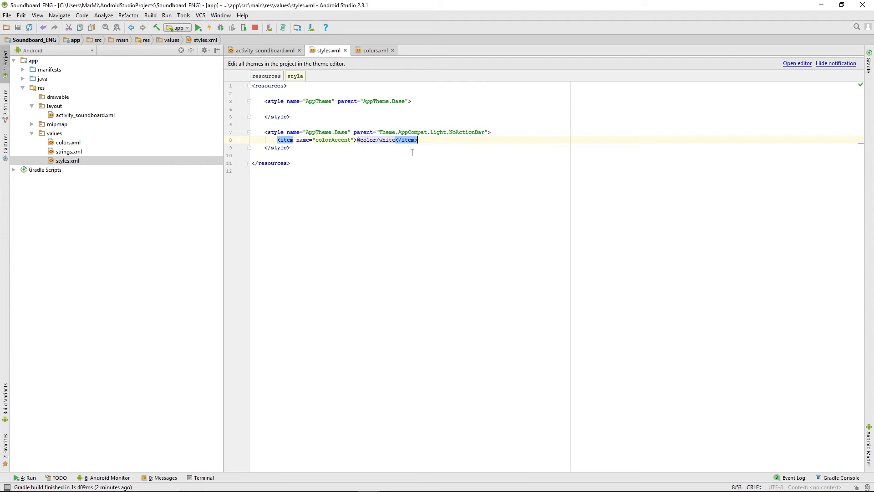
pyautogui.write('<item name="')
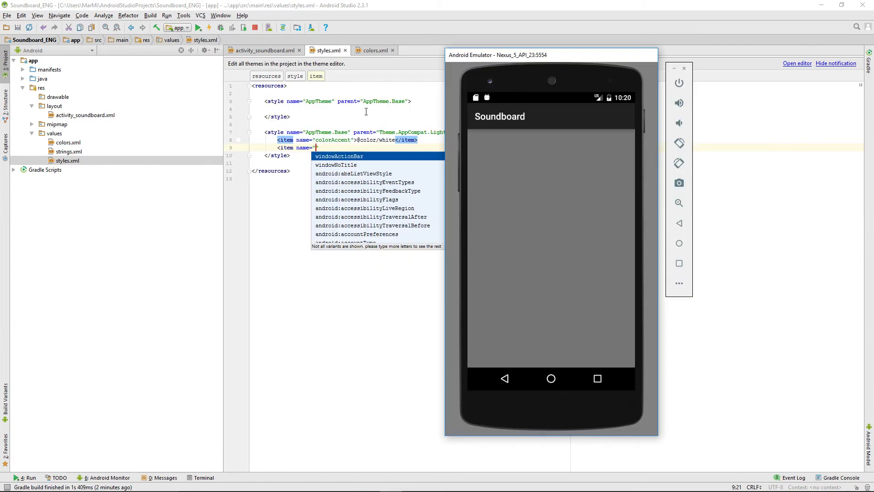
pyautogui.moveTo(506, 134)
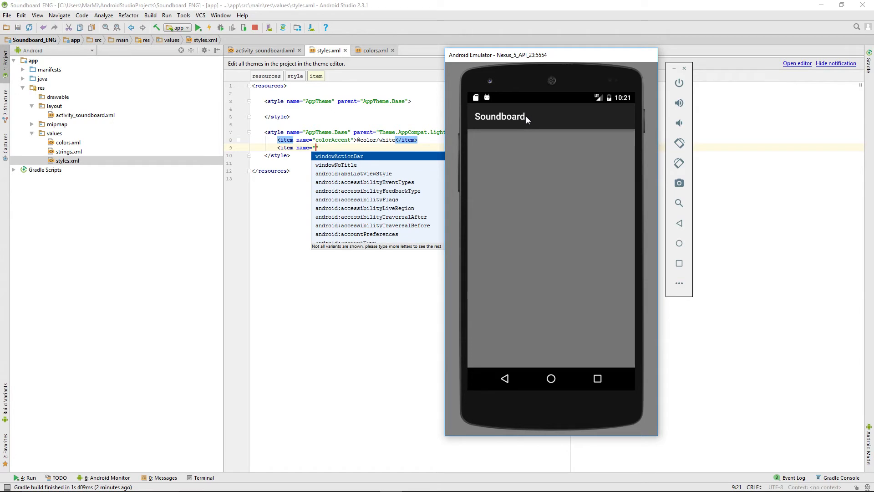
pyautogui.moveTo(528, 118)
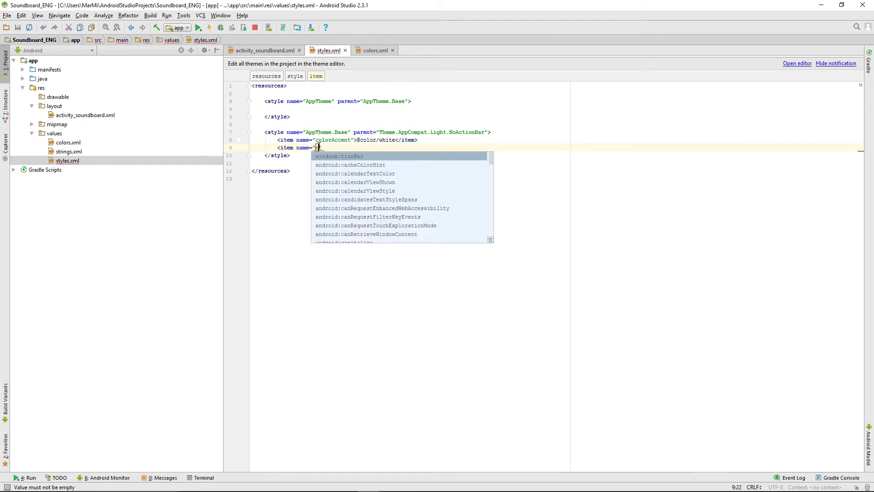
pyautogui.write('colorPrio')
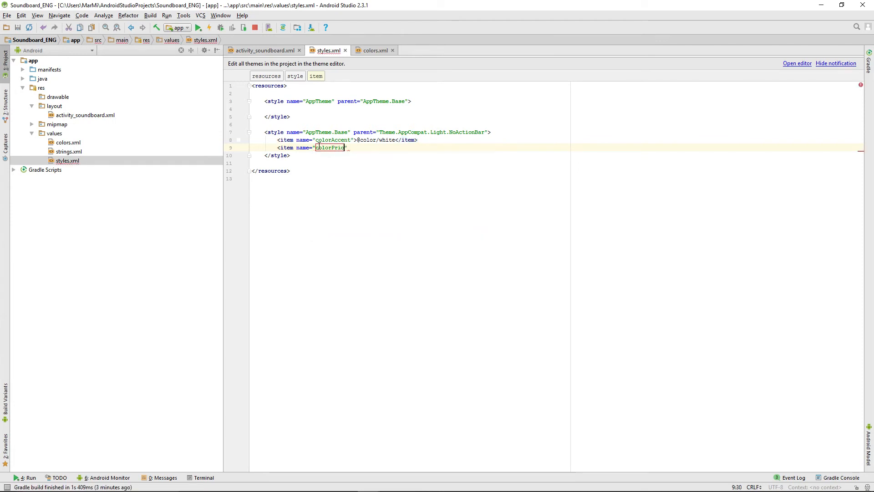
pyautogui.press('Backspace')
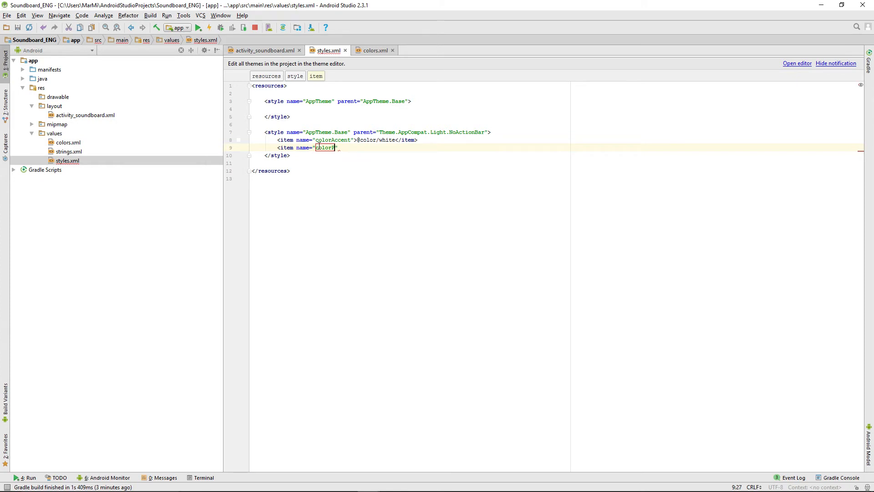
pyautogui.write('textC')
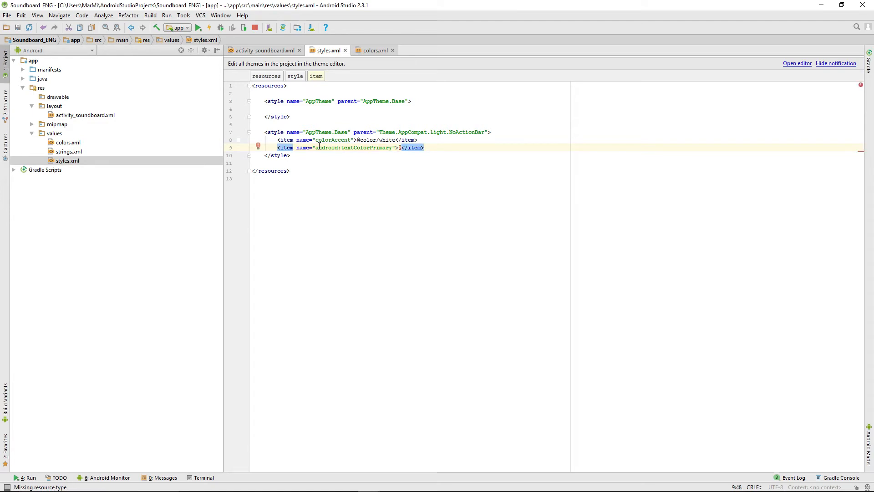
pyautogui.write('@color/white')
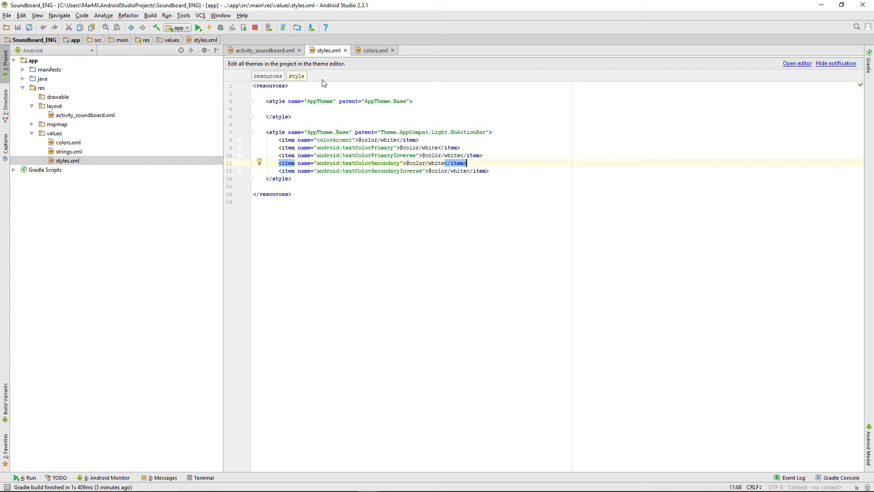
pyautogui.moveTo(336, 106)
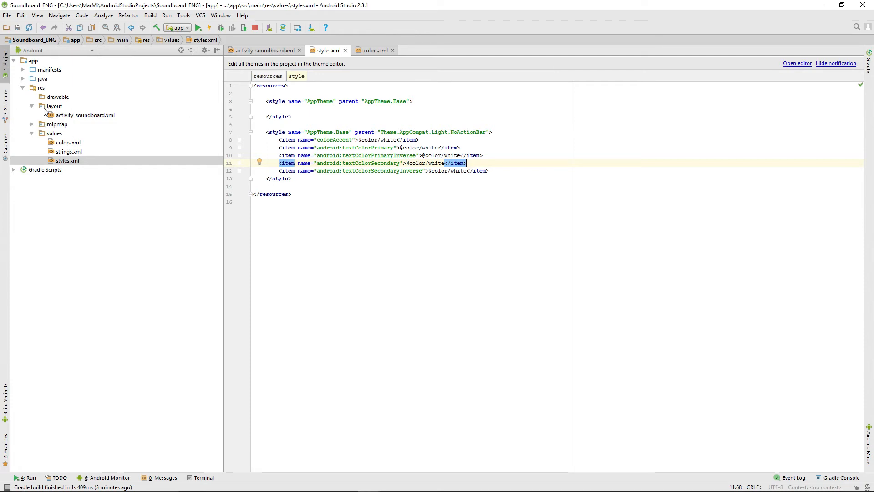
# Create a layout resource file named toolbar in res/layout and view its XML source.
pyautogui.click(54, 107)
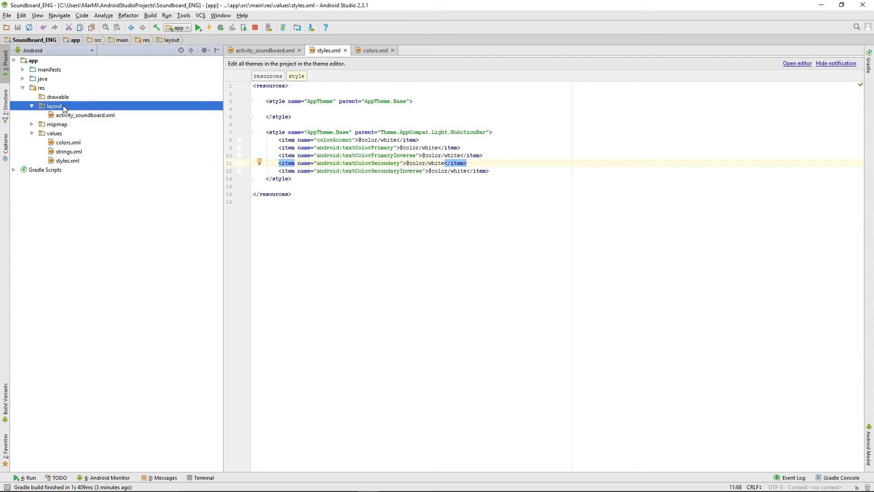
pyautogui.rightClick(55, 107)
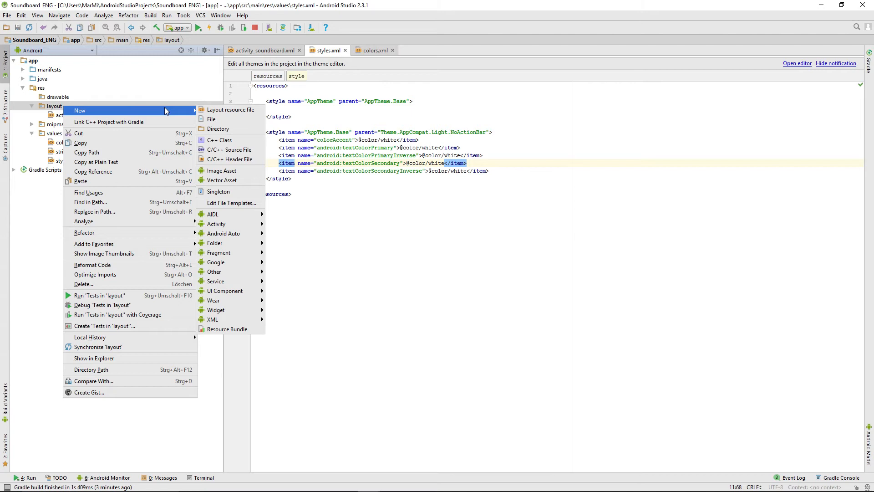
pyautogui.click(230, 109)
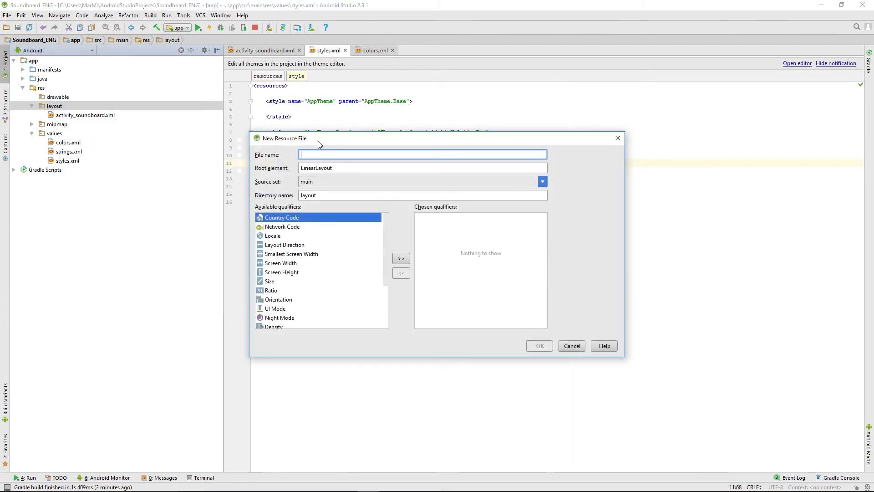
pyautogui.write('toolbar')
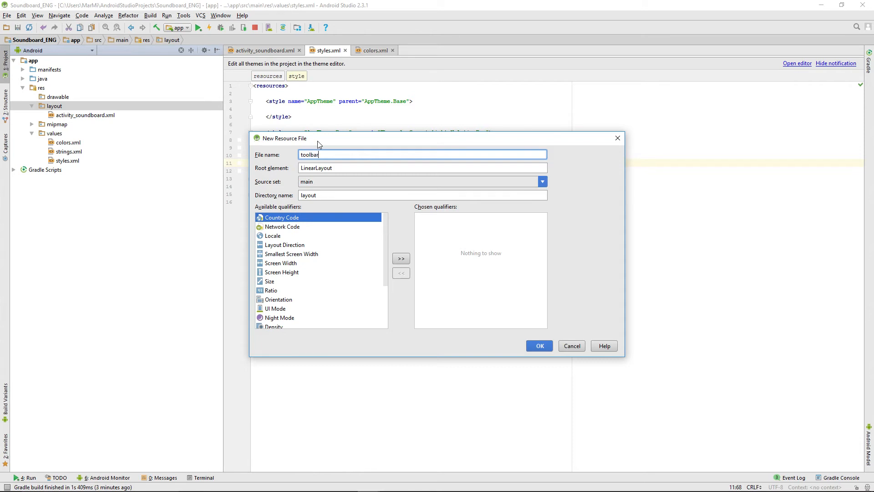
pyautogui.click(539, 345)
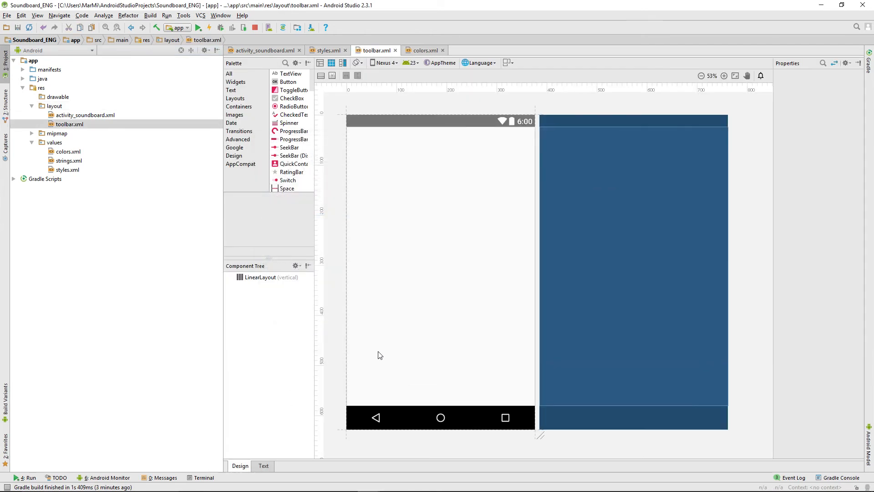
pyautogui.click(263, 465)
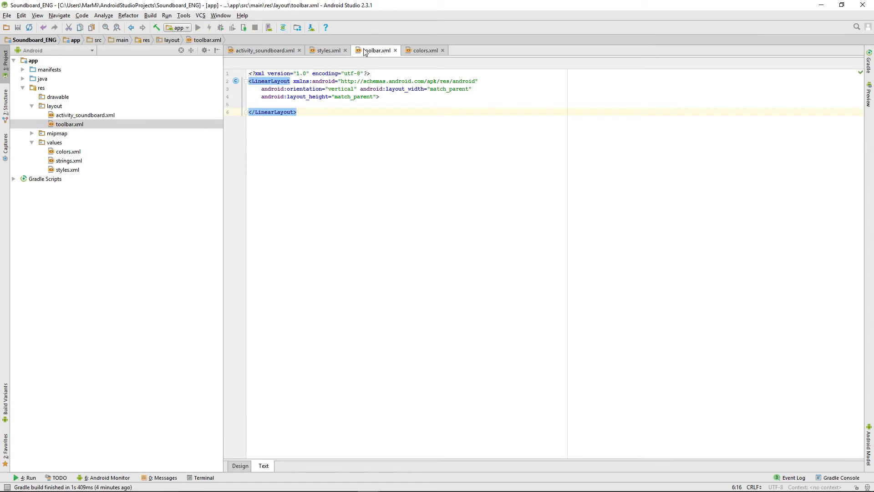
# Run the app on the Nexus 5 emulator to check the gray, title-less theme.
pyautogui.click(327, 51)
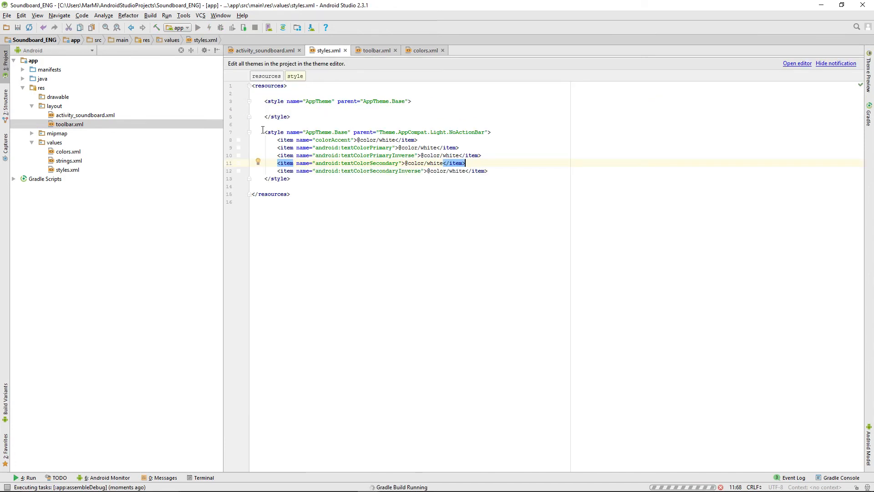
pyautogui.click(199, 27)
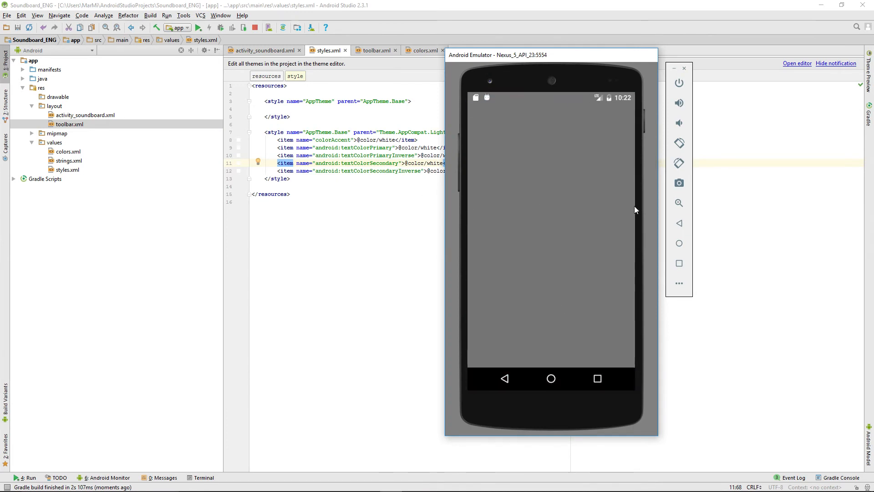
pyautogui.moveTo(532, 50)
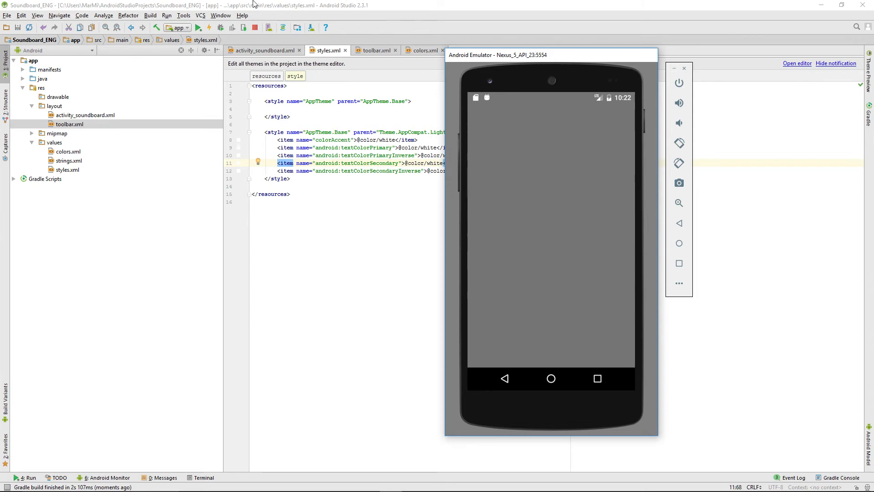
pyautogui.click(376, 50)
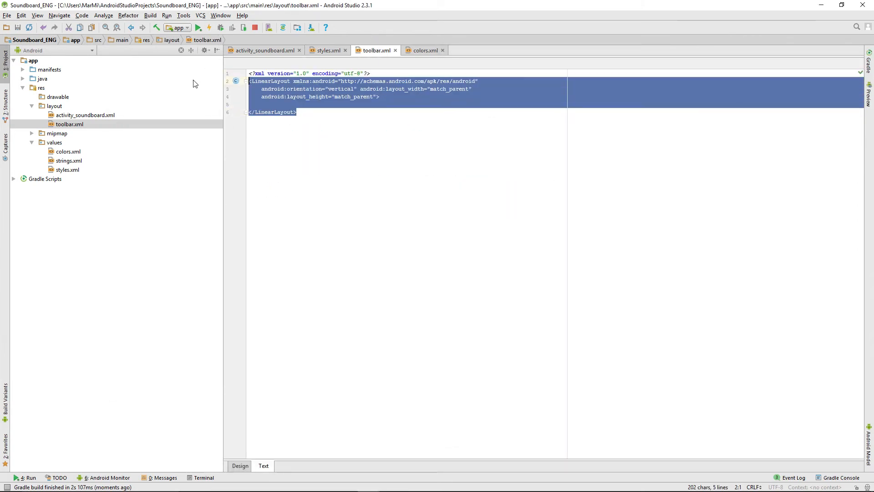
# Replace the generated LinearLayout in toolbar.xml with an android.support.v7.widget.Toolbar root.
pyautogui.press('Delete')
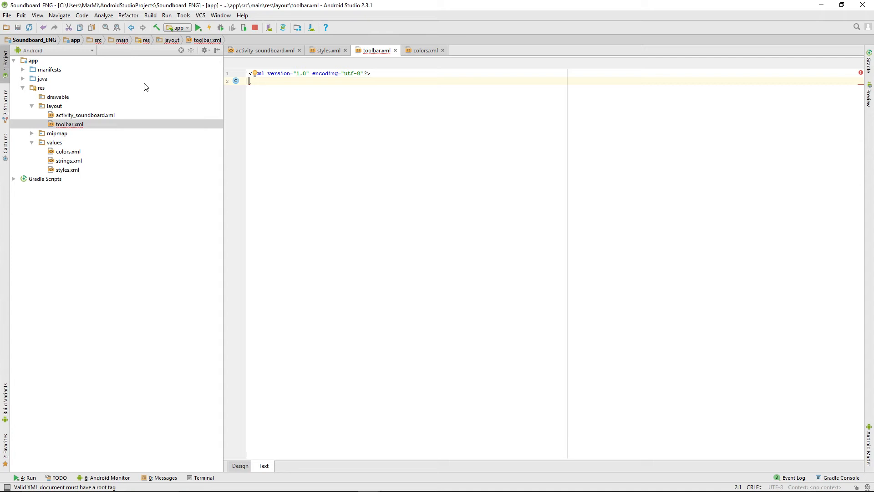
pyautogui.write('<')
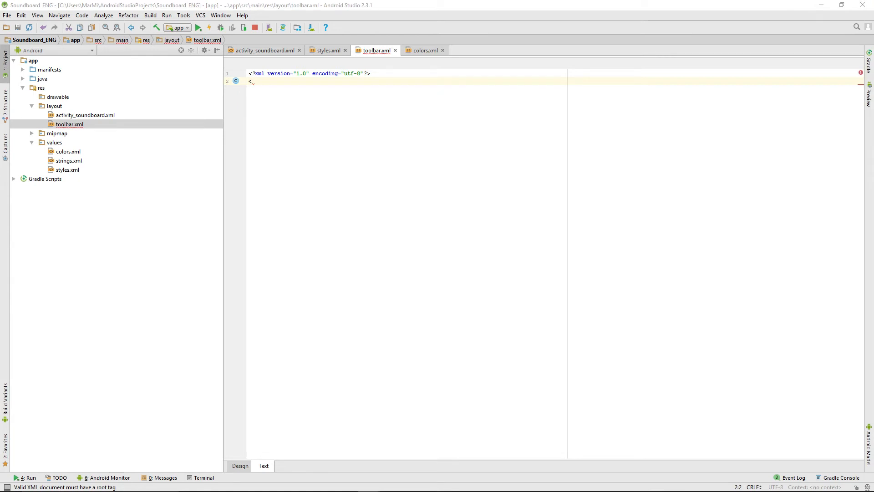
pyautogui.write('android.support')
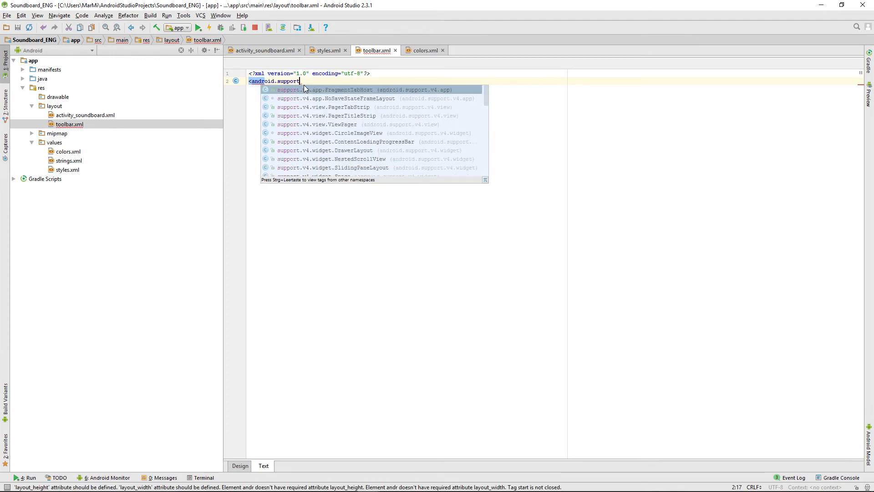
pyautogui.write('v7.')
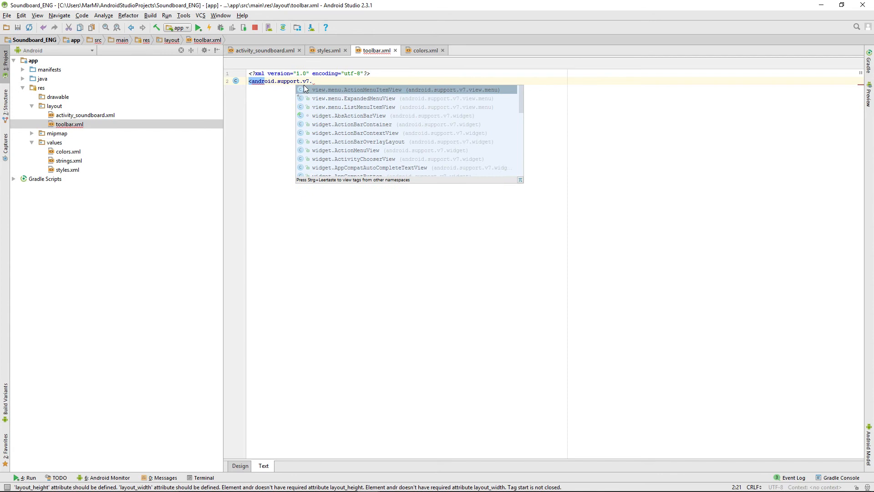
pyautogui.write('widget.')
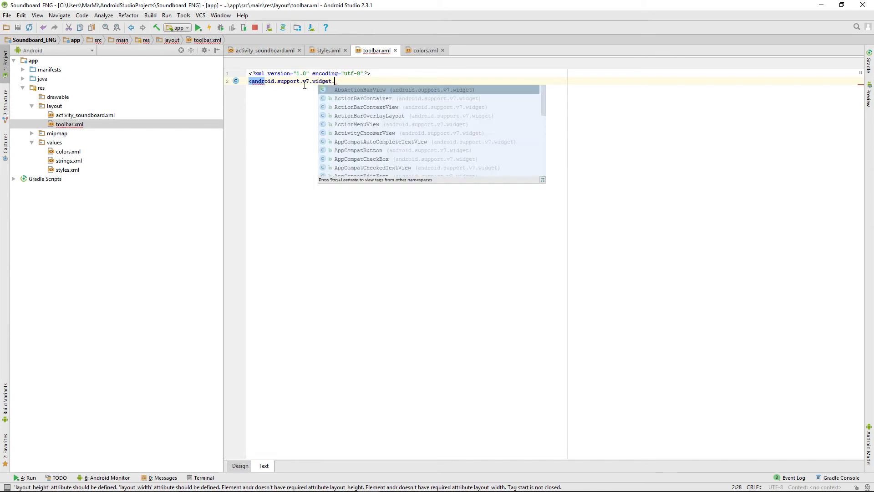
pyautogui.write('Toolbar')
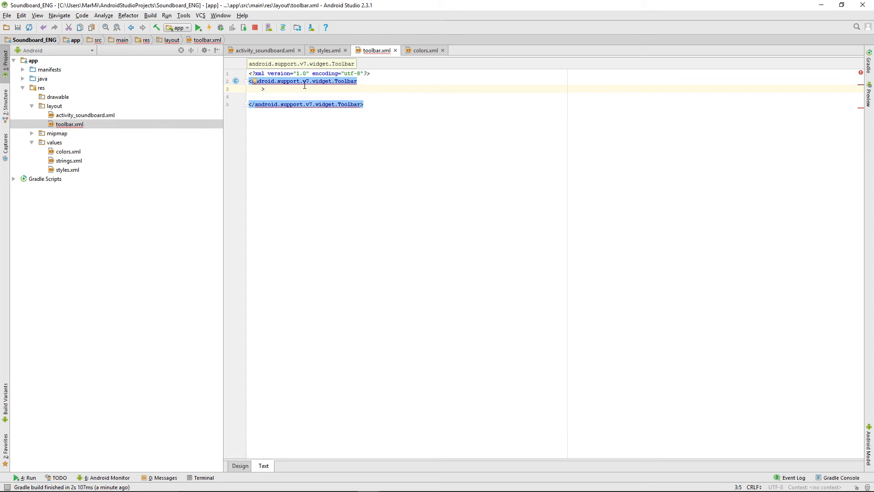
# Give the Toolbar layout_width match_parent and layout_height wrap_content.
pyautogui.write('width')
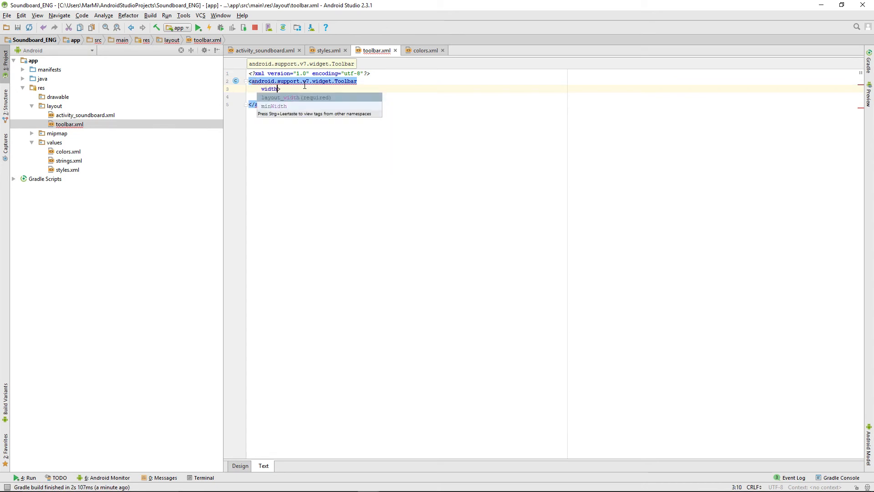
pyautogui.click(279, 97)
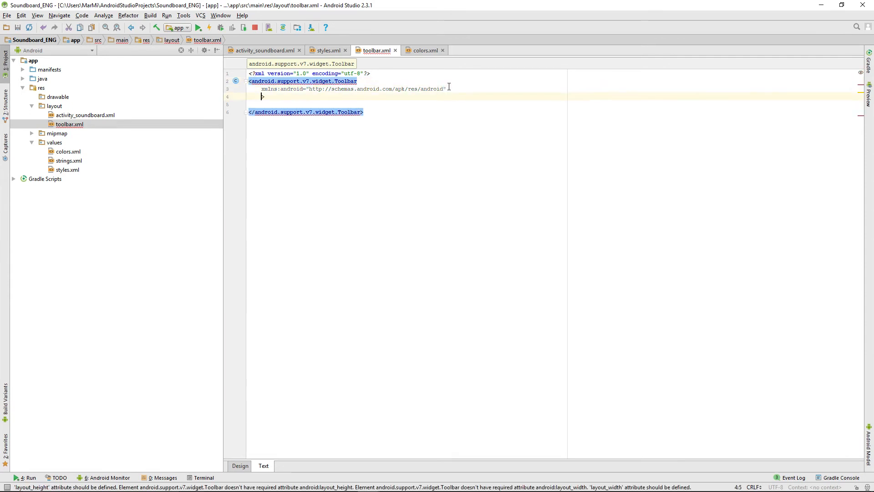
pyautogui.write('android:layout_width="')
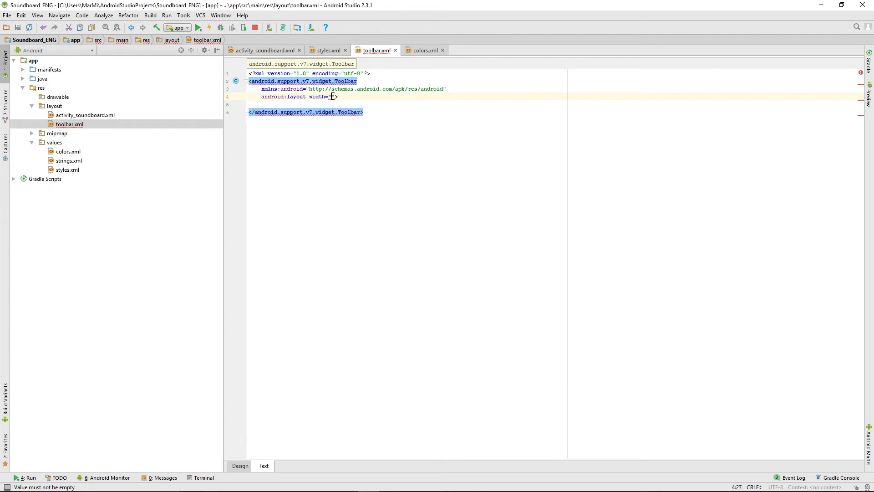
pyautogui.click(199, 28)
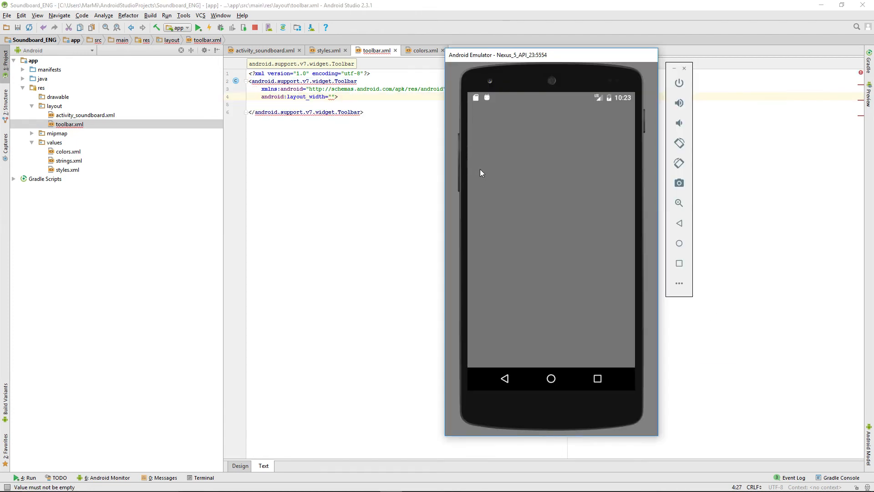
pyautogui.moveTo(462, 116)
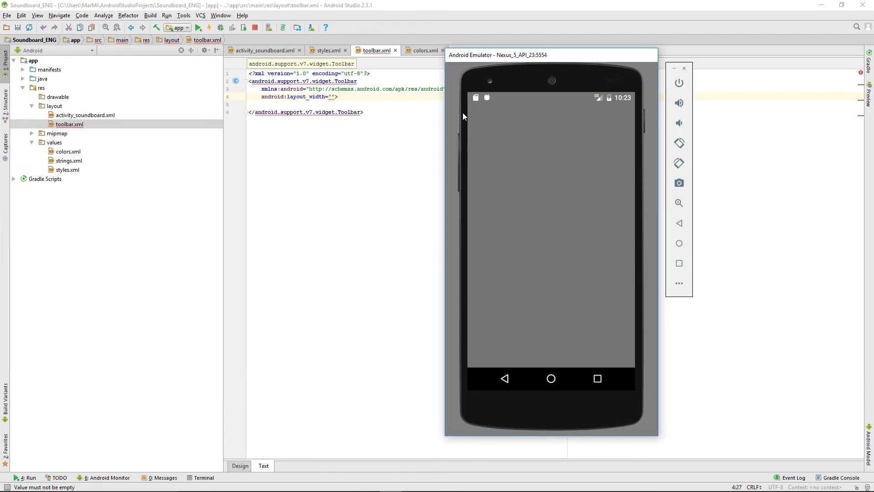
pyautogui.moveTo(634, 119)
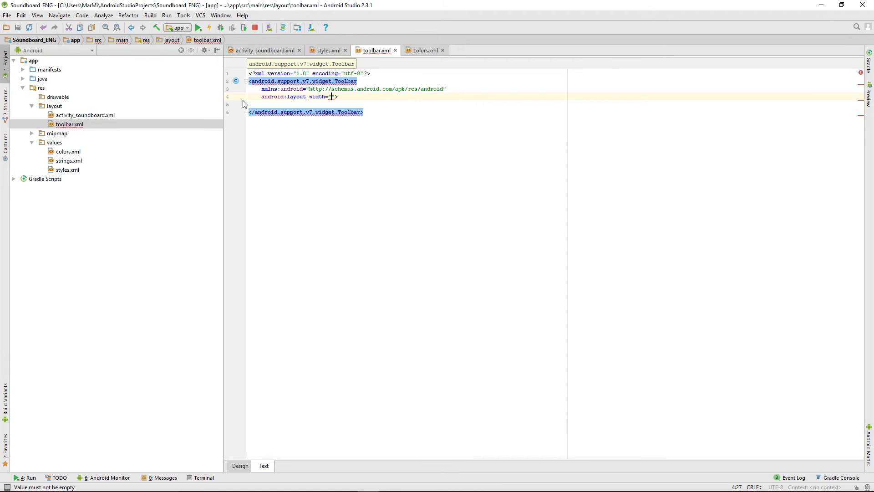
pyautogui.write('match_p')
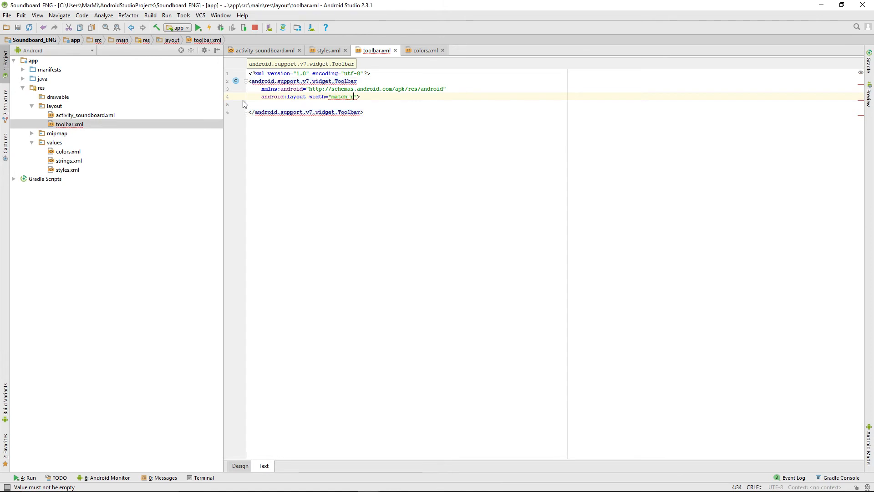
pyautogui.write('parent')
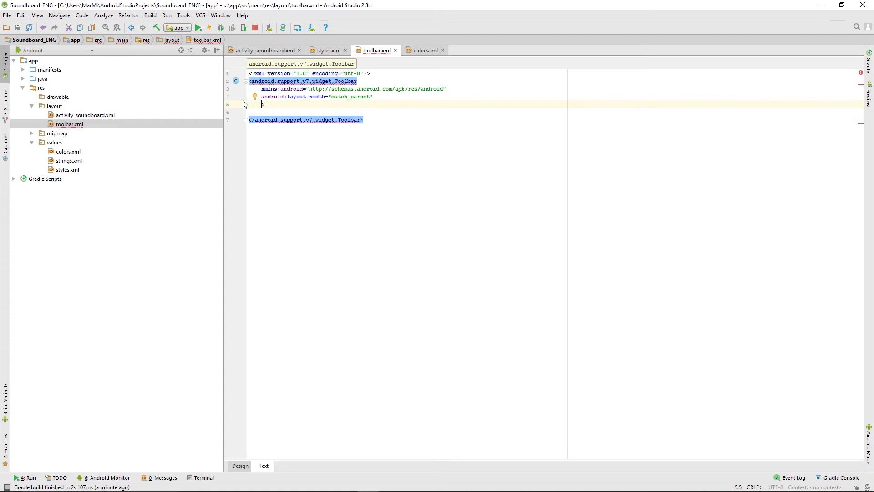
pyautogui.write('android:layout_height=""')
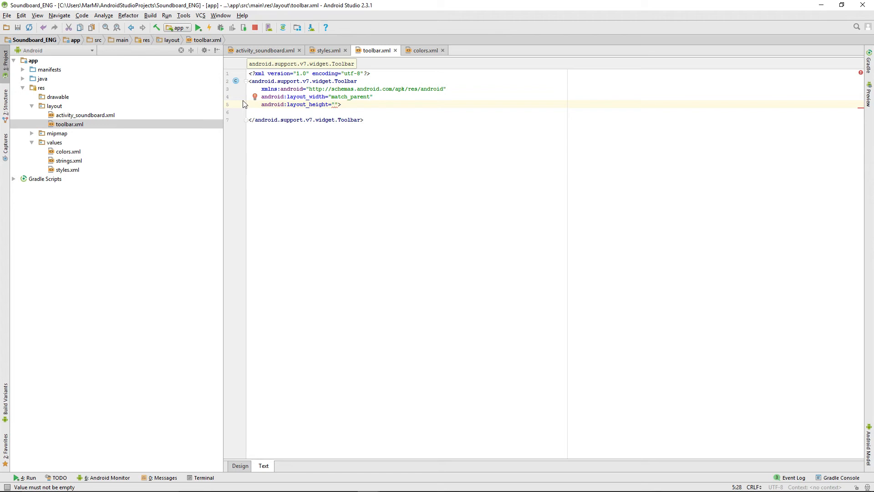
pyautogui.write('wrap_')
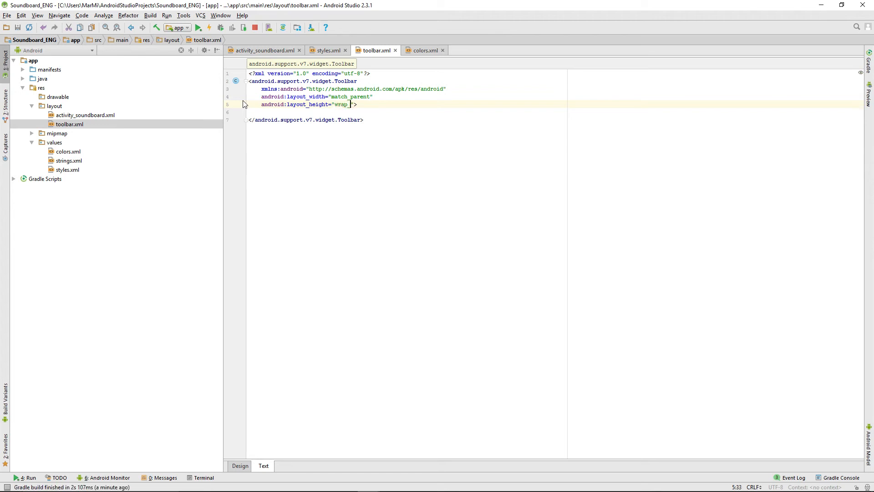
pyautogui.write('_content')
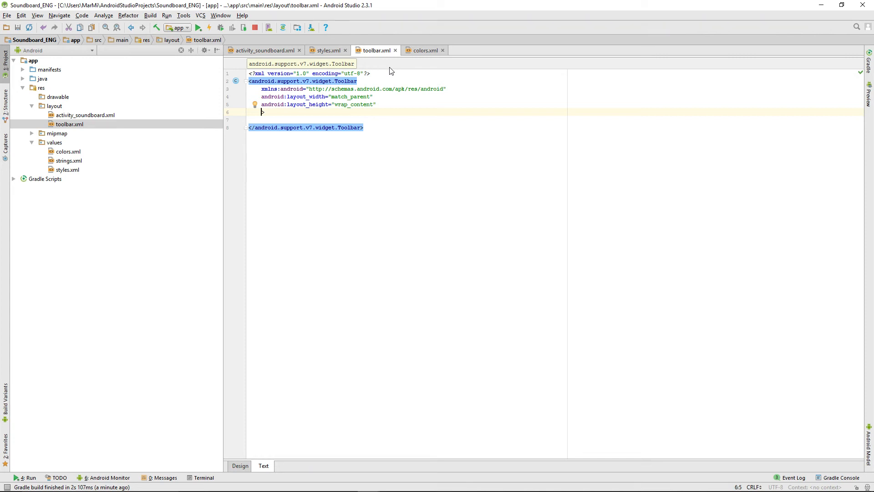
pyautogui.write('>')
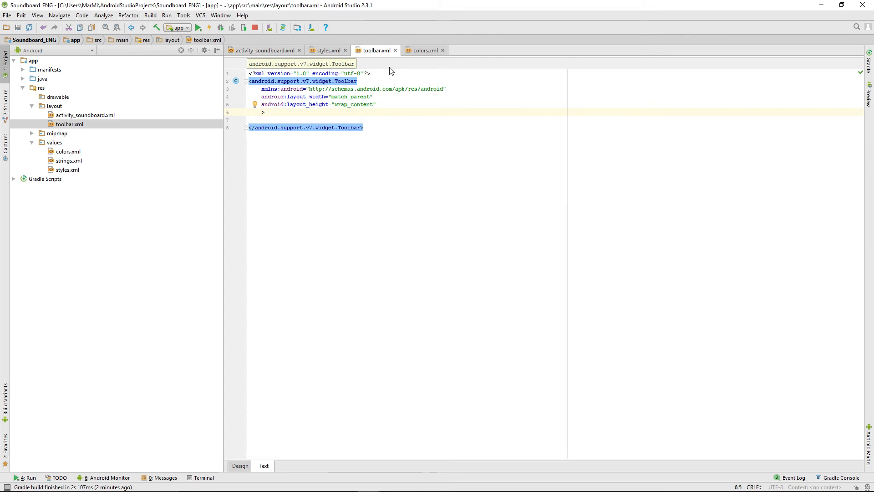
pyautogui.write('minHeight="')
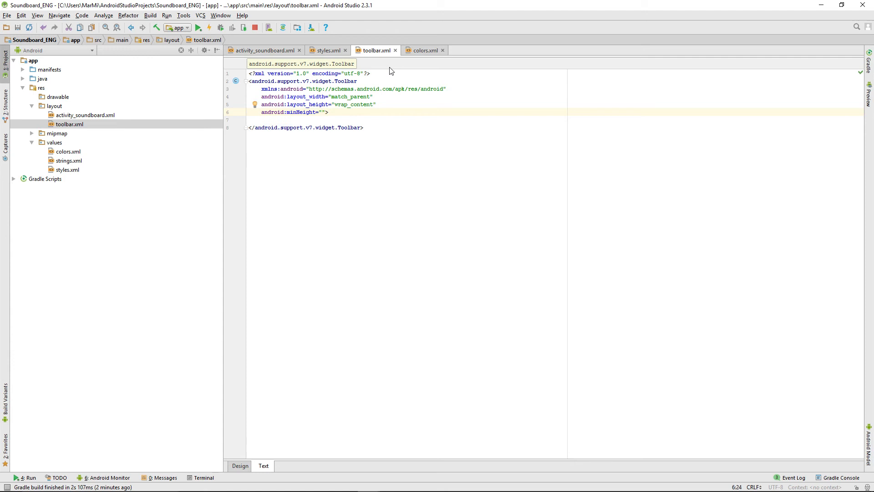
pyautogui.write('?attr/actionBarSize')
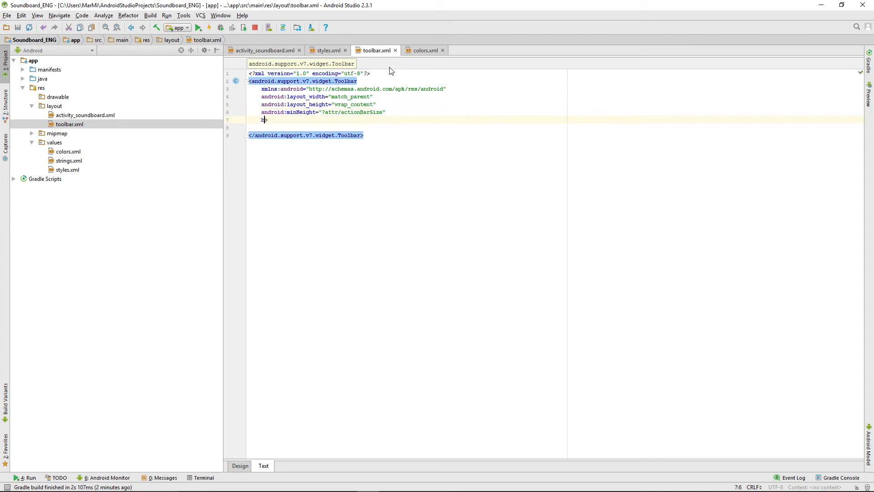
pyautogui.write('background="@color/black')
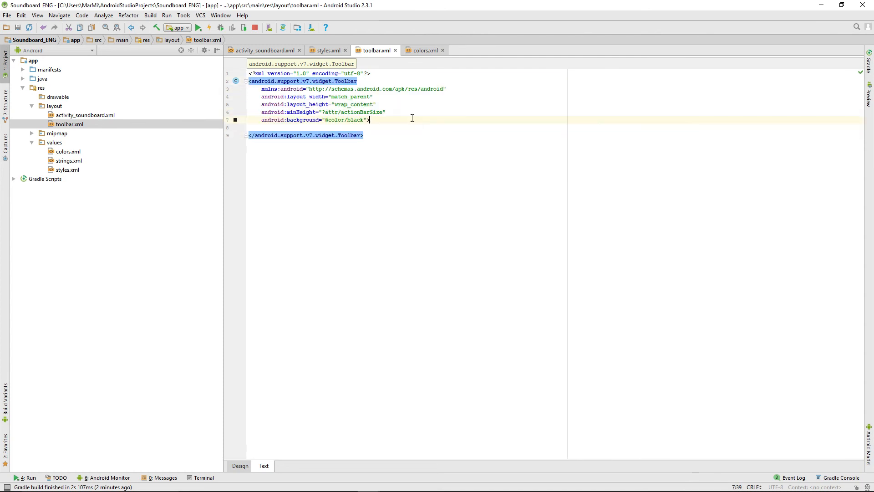
pyautogui.click(84, 114)
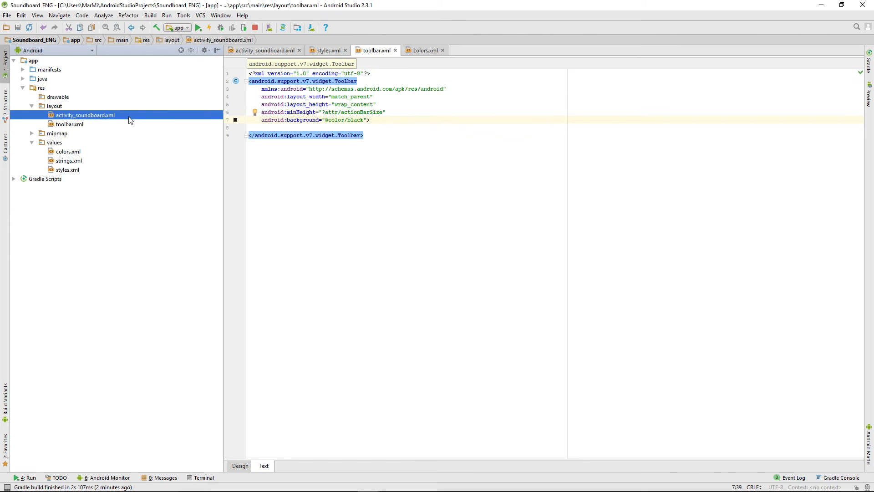
pyautogui.click(262, 50)
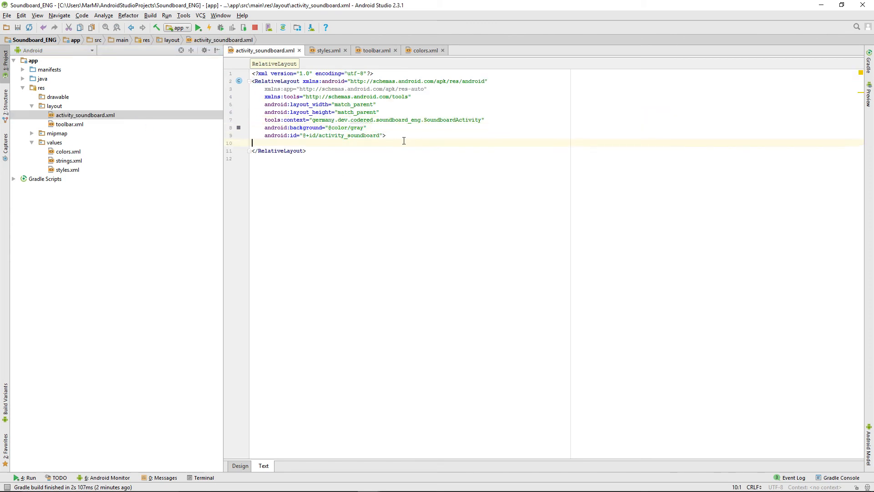
pyautogui.press('Enter')
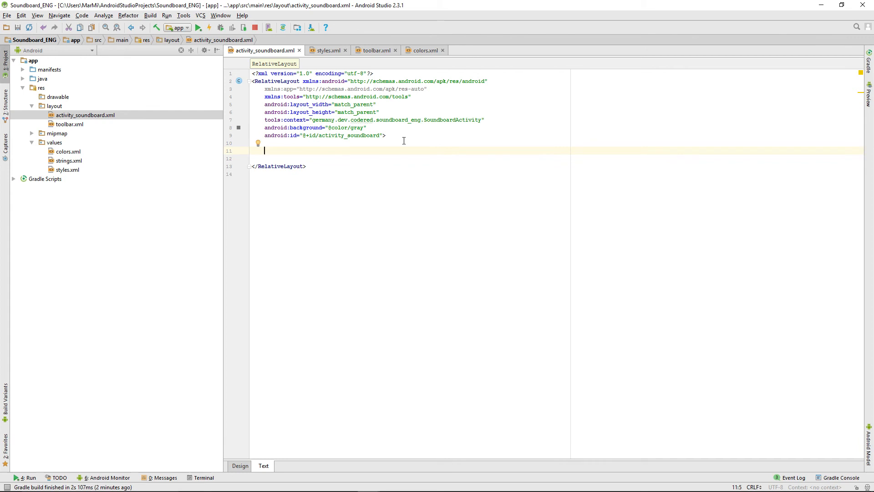
pyautogui.write('<include/>')
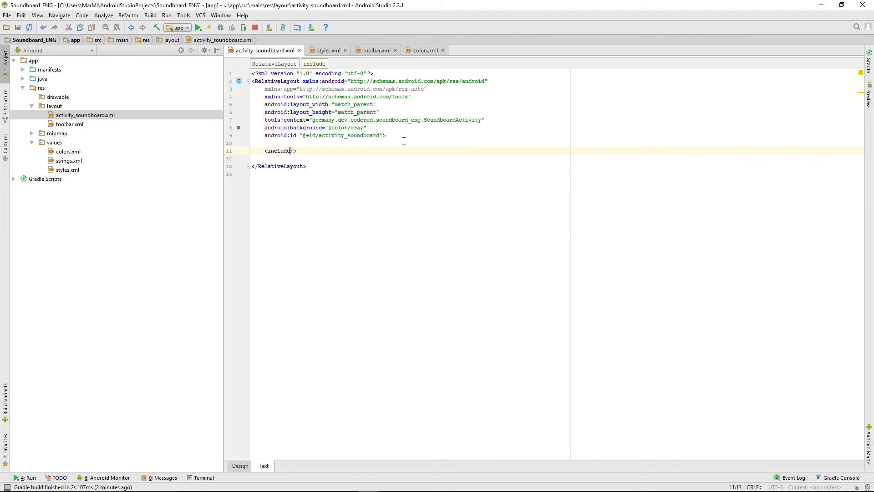
pyautogui.write('layout="@"/>')
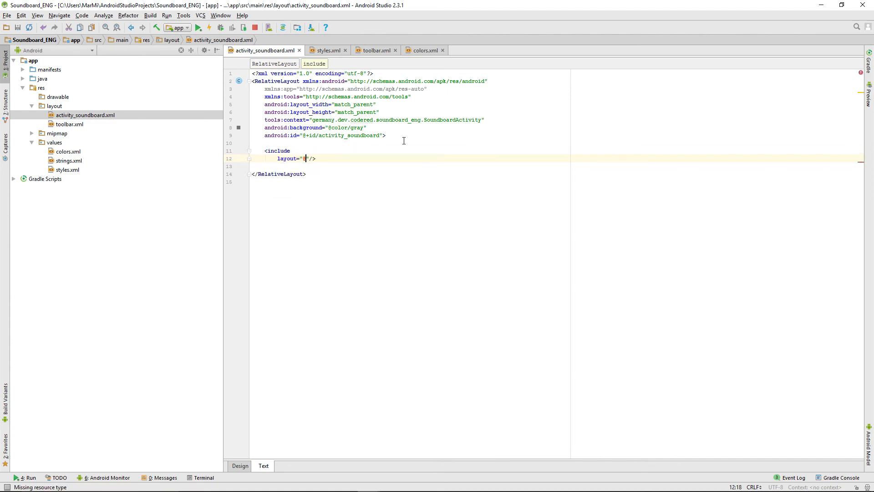
pyautogui.write('@layout/toolbar')
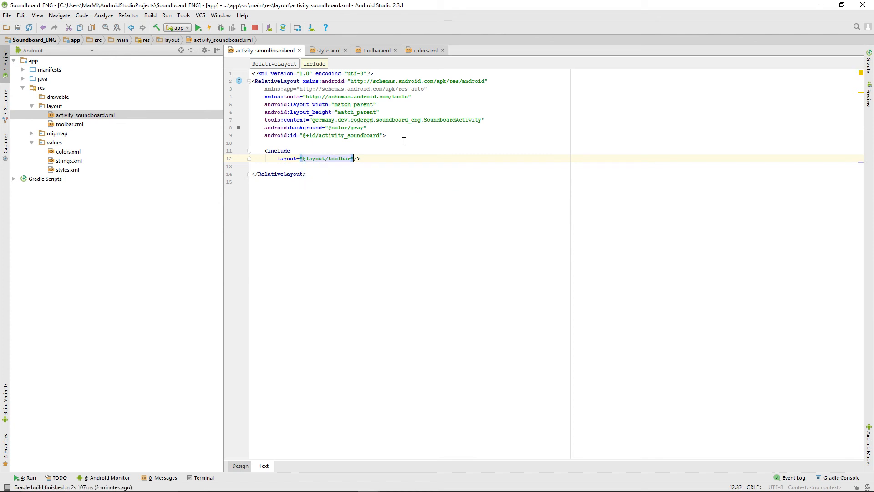
pyautogui.press('Enter')
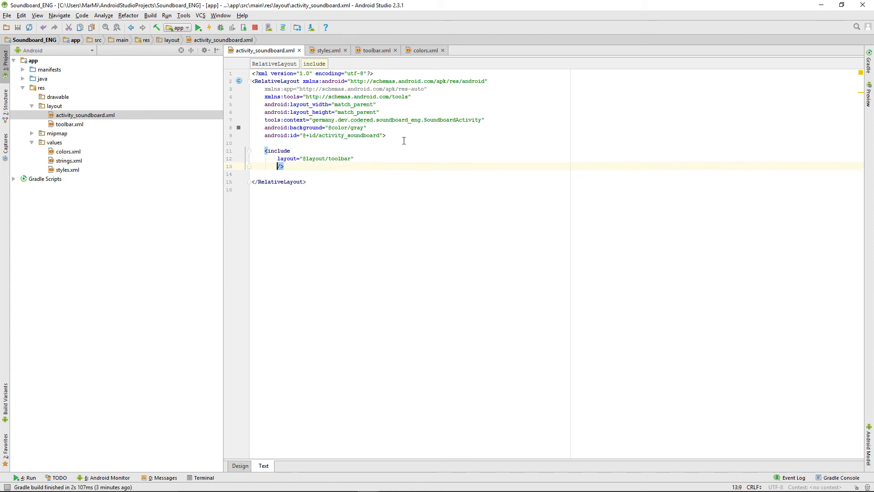
pyautogui.write('android:id=""')
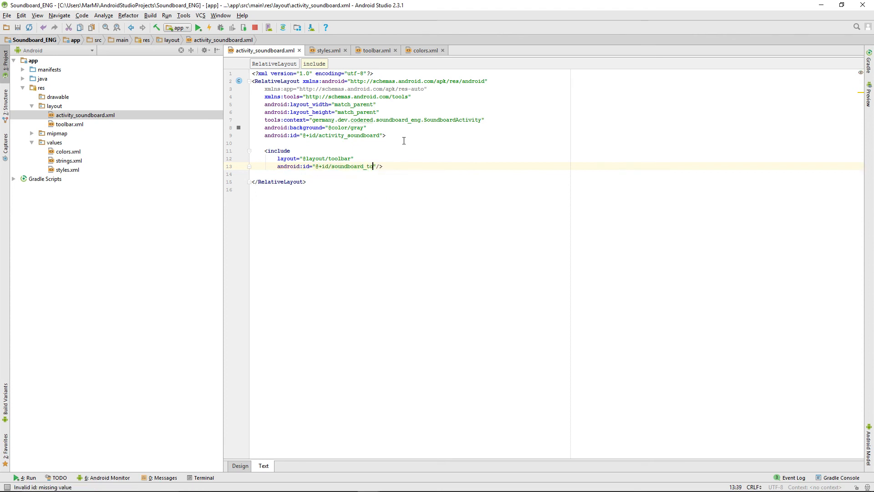
pyautogui.write('olbar')
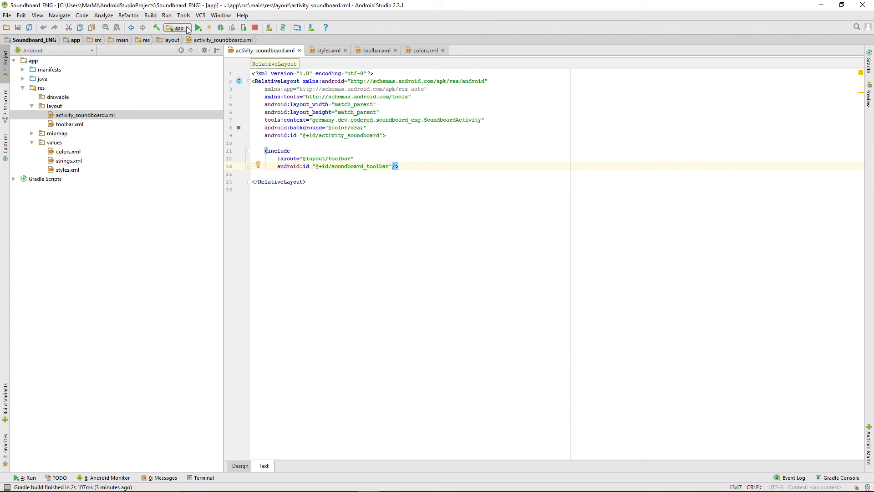
pyautogui.click(197, 28)
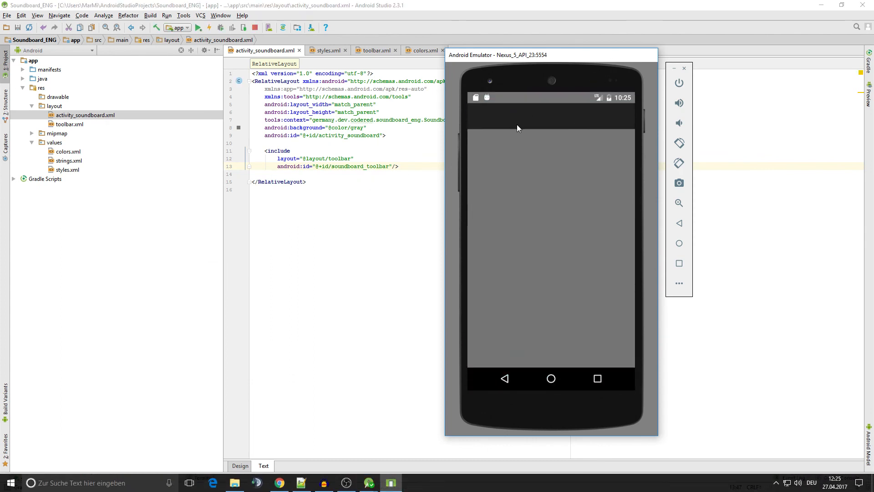
pyautogui.moveTo(584, 355)
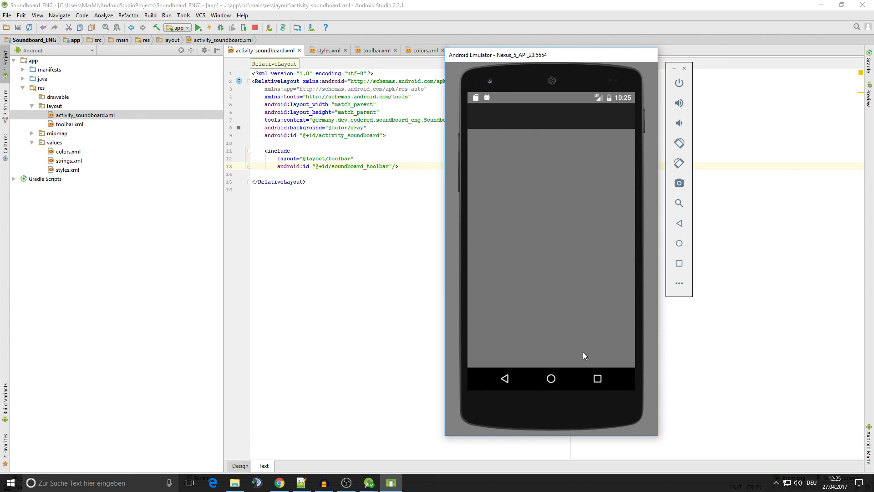
pyautogui.moveTo(539, 154)
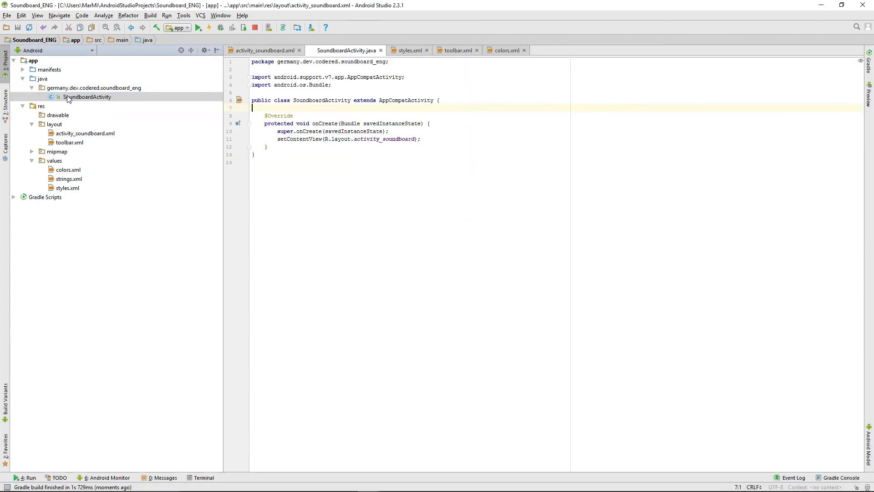
# Assign findViewById(R.id.soundboard_toolbar) to a Toolbar, call setSupportActionBar, and rerun the app.
pyautogui.click(360, 151)
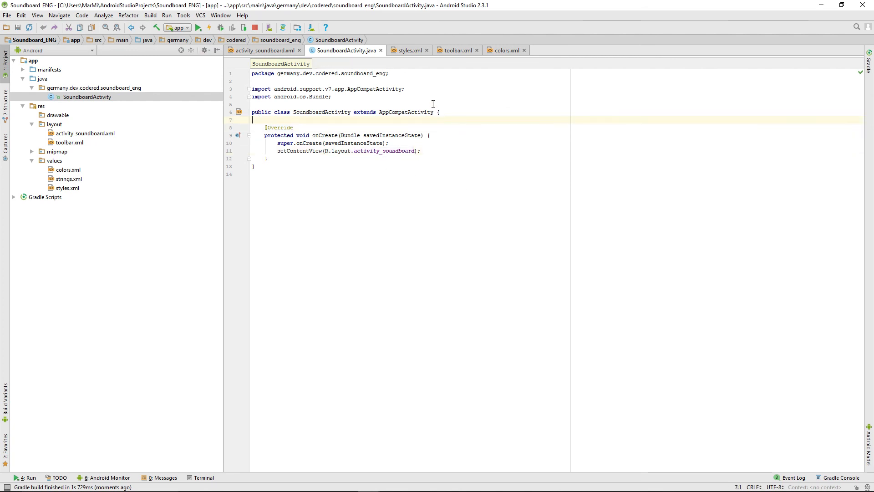
pyautogui.write('Toolbar toolbar;')
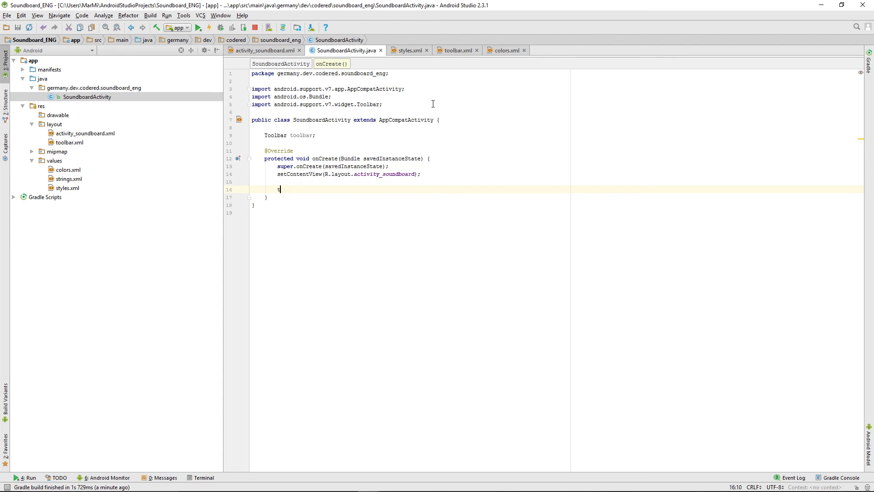
pyautogui.write('toolbar =')
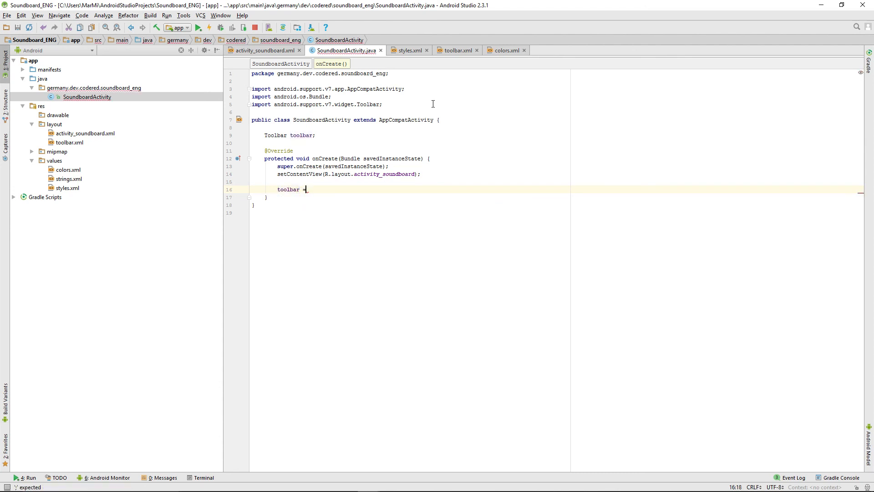
pyautogui.write('(Toolbar')
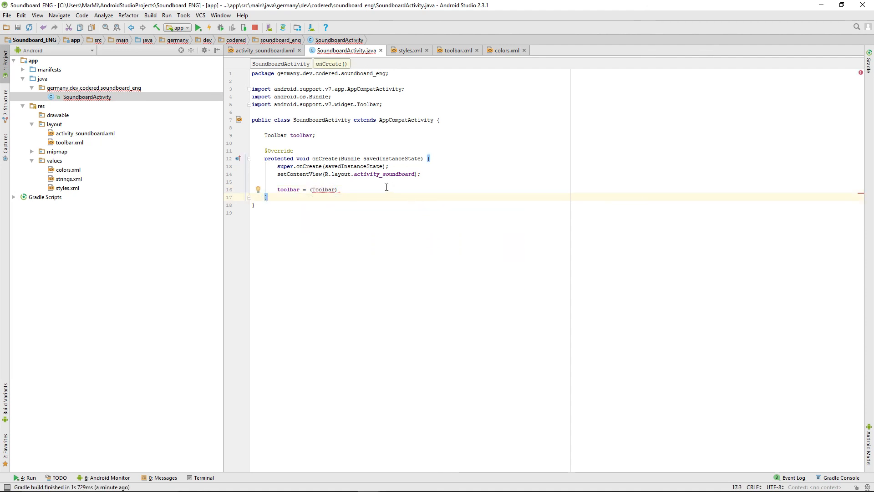
pyautogui.write('findViewById(')
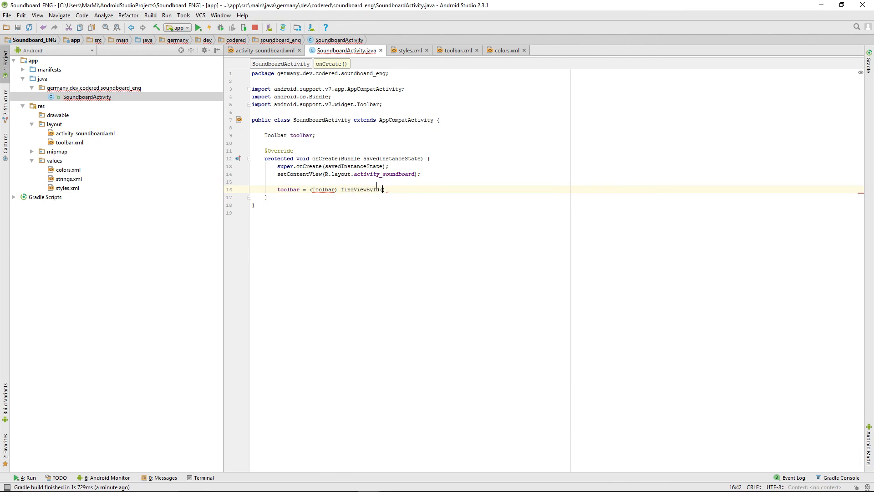
pyautogui.write('R.id.soundboard_toolbar')
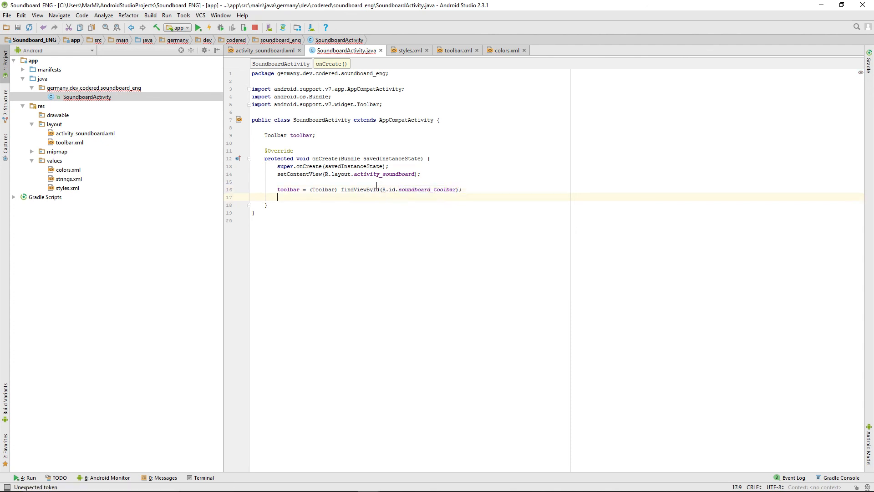
pyautogui.write('setSupportActionBar();')
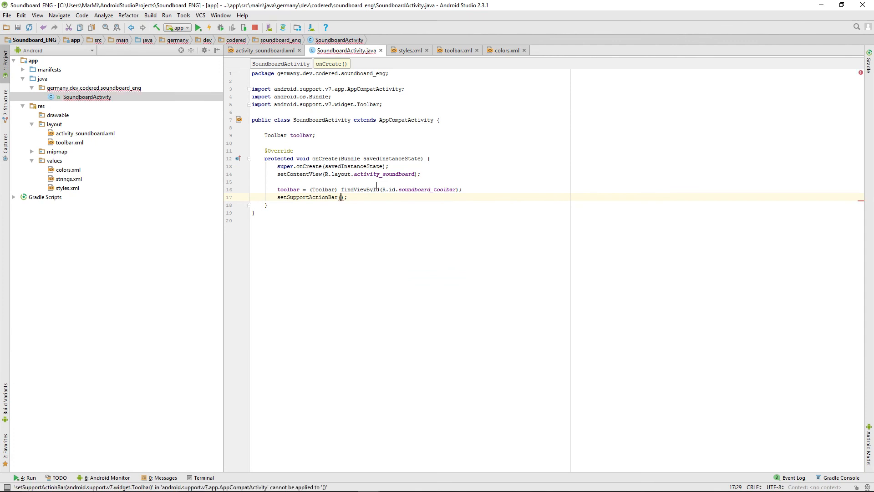
pyautogui.write('toolbar')
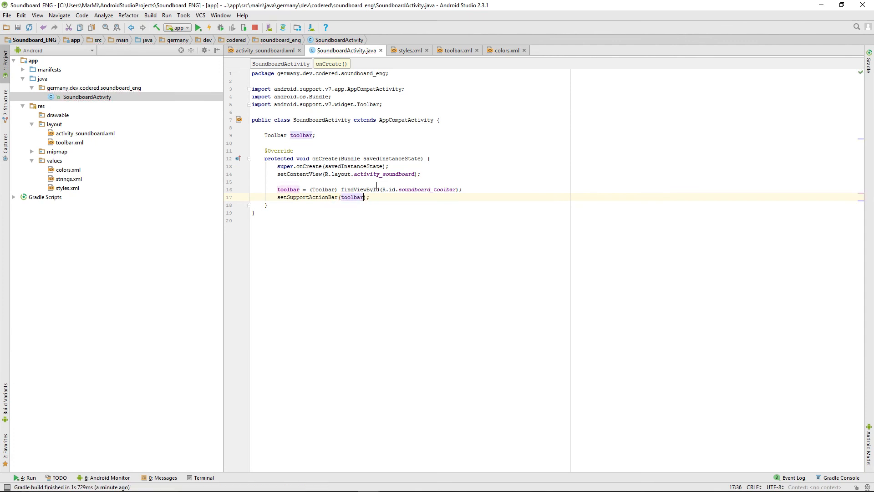
pyautogui.click(199, 27)
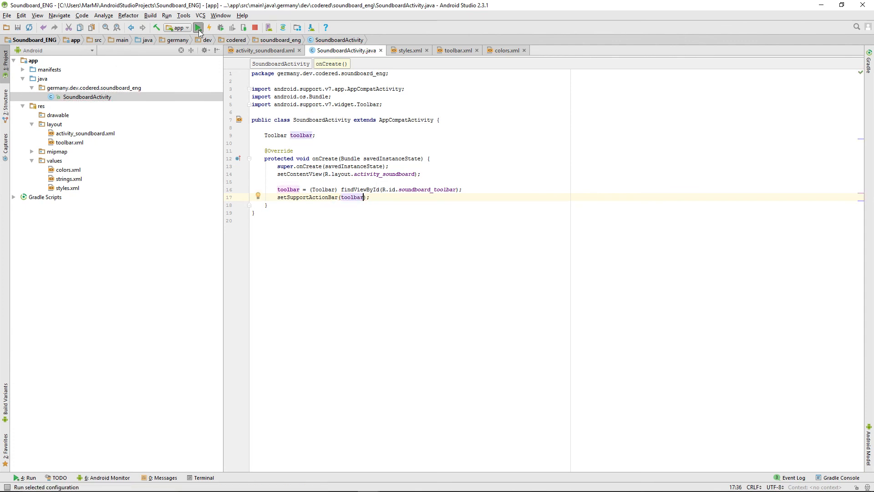
pyautogui.click(198, 28)
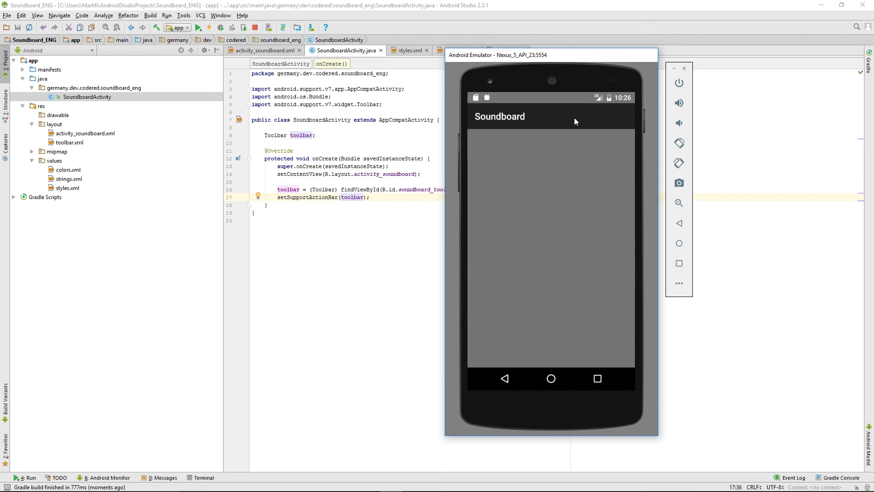
pyautogui.moveTo(521, 111)
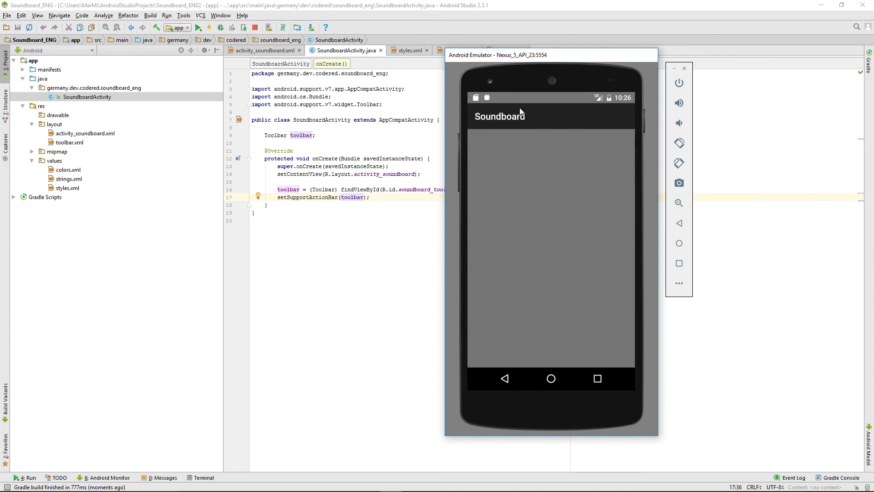
pyautogui.moveTo(482, 117)
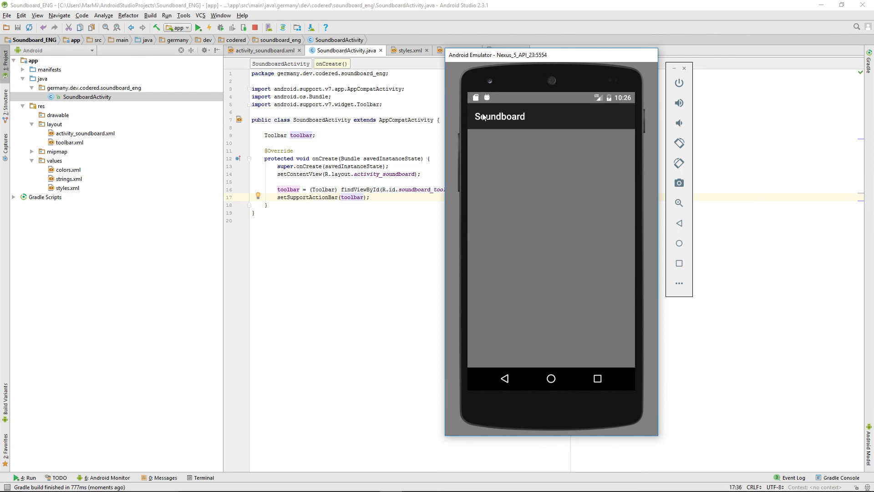
pyautogui.moveTo(519, 138)
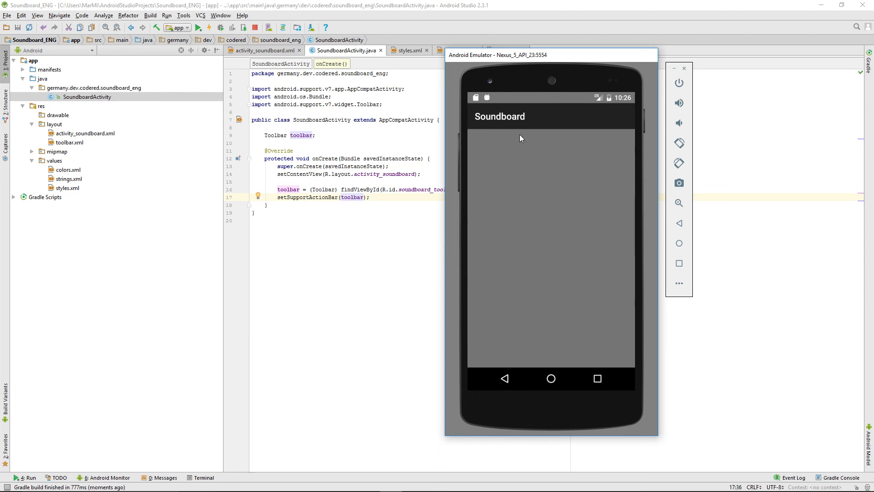
pyautogui.moveTo(515, 259)
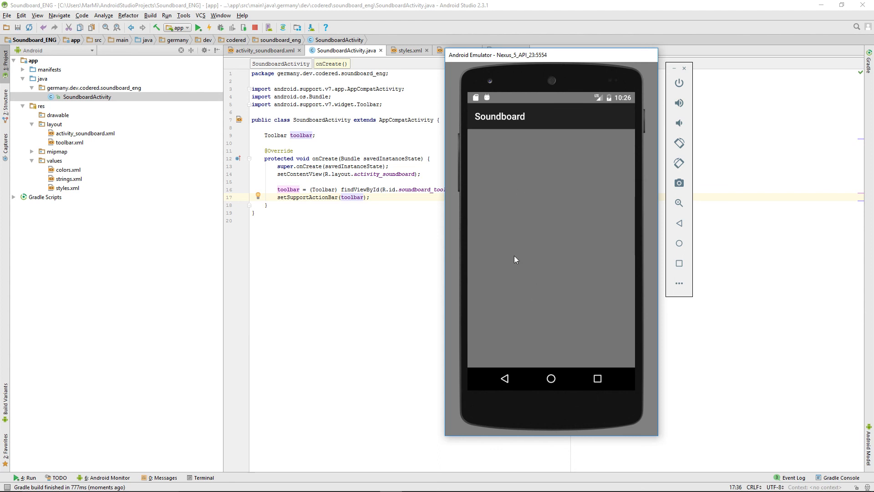
pyautogui.moveTo(505, 224)
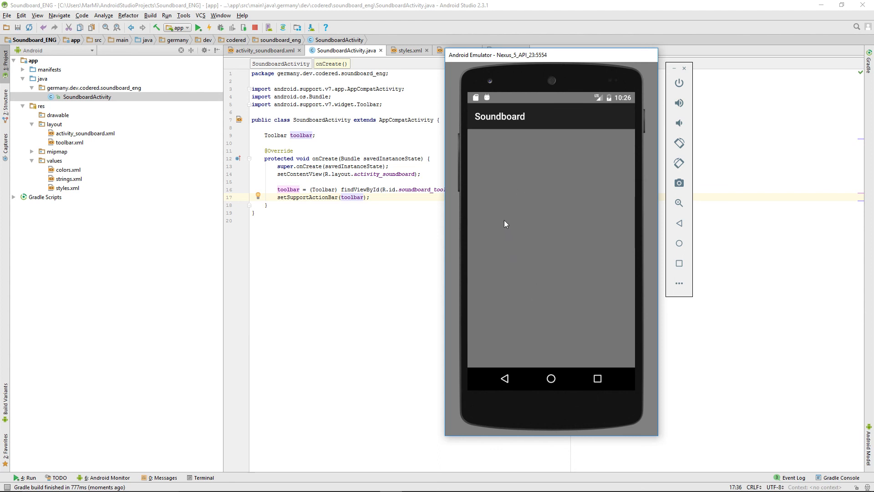